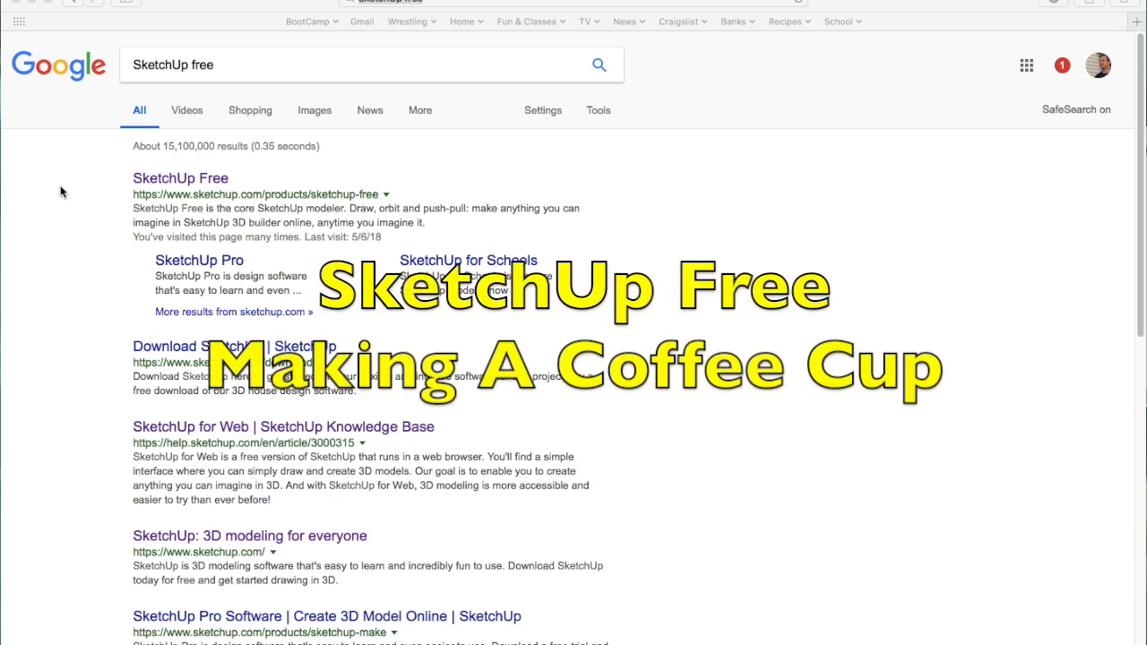
{"action": "mouse_move", "coordinate": [122, 188]}
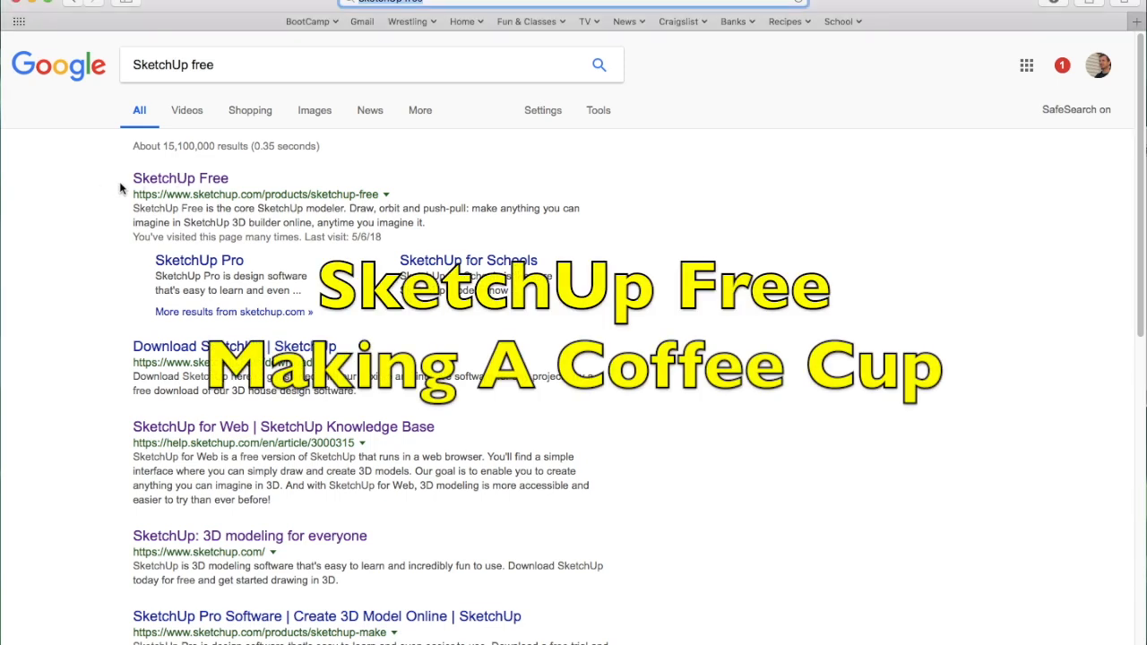
{"action": "mouse_move", "coordinate": [179, 180]}
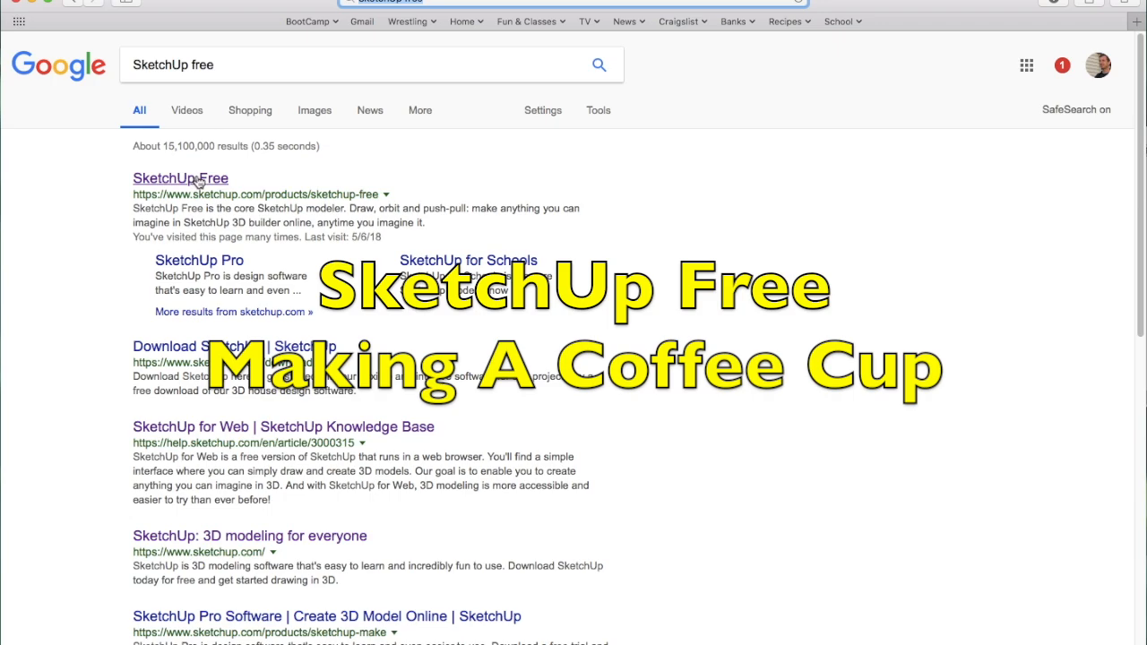
Step: Open the SketchUp Free website from the Google search results
{"action": "left_click", "coordinate": [179, 177]}
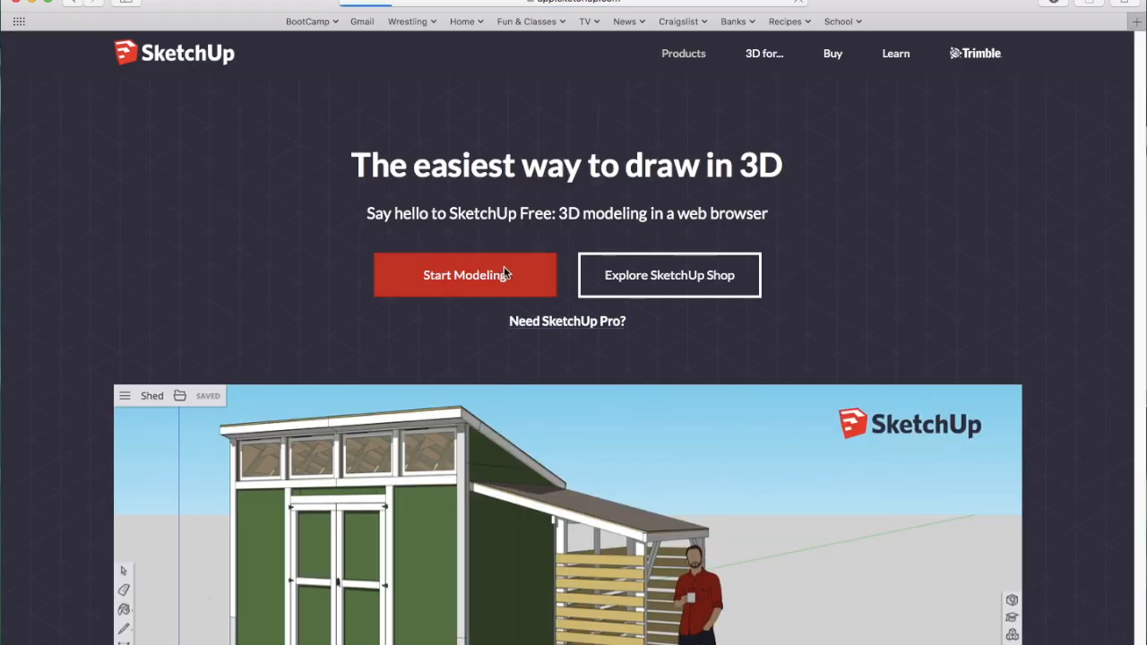
Step: Start a new model and switch to a straight-on side view from the Views panel
{"action": "left_click", "coordinate": [464, 274]}
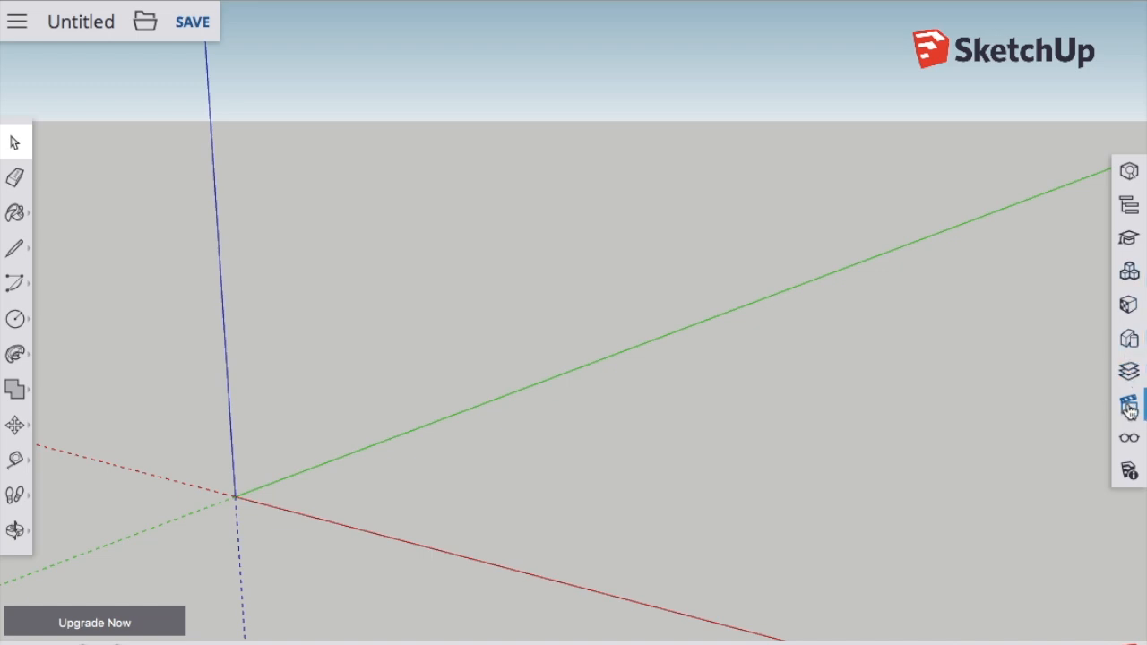
{"action": "left_click", "coordinate": [1129, 405]}
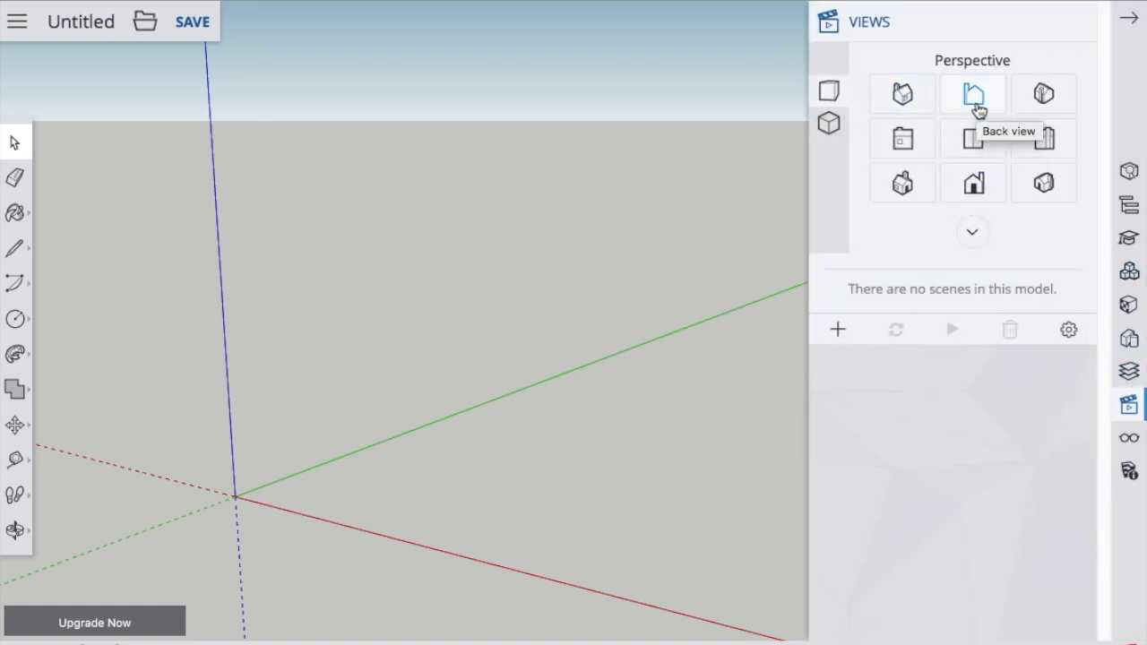
{"action": "left_click", "coordinate": [971, 93]}
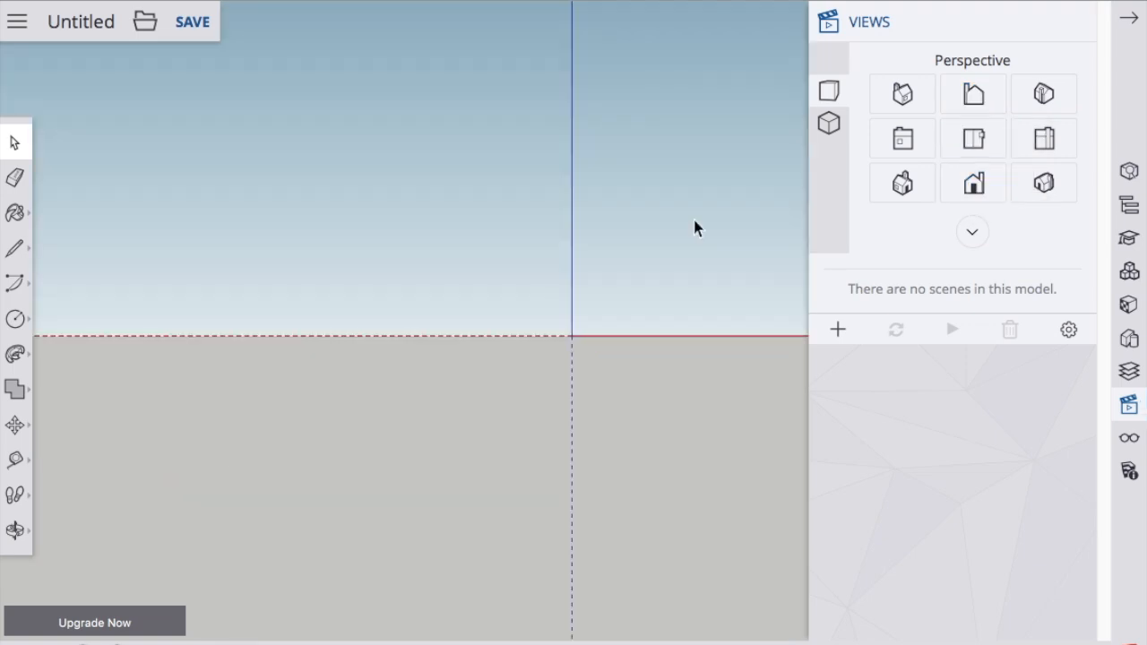
{"action": "mouse_move", "coordinate": [121, 347]}
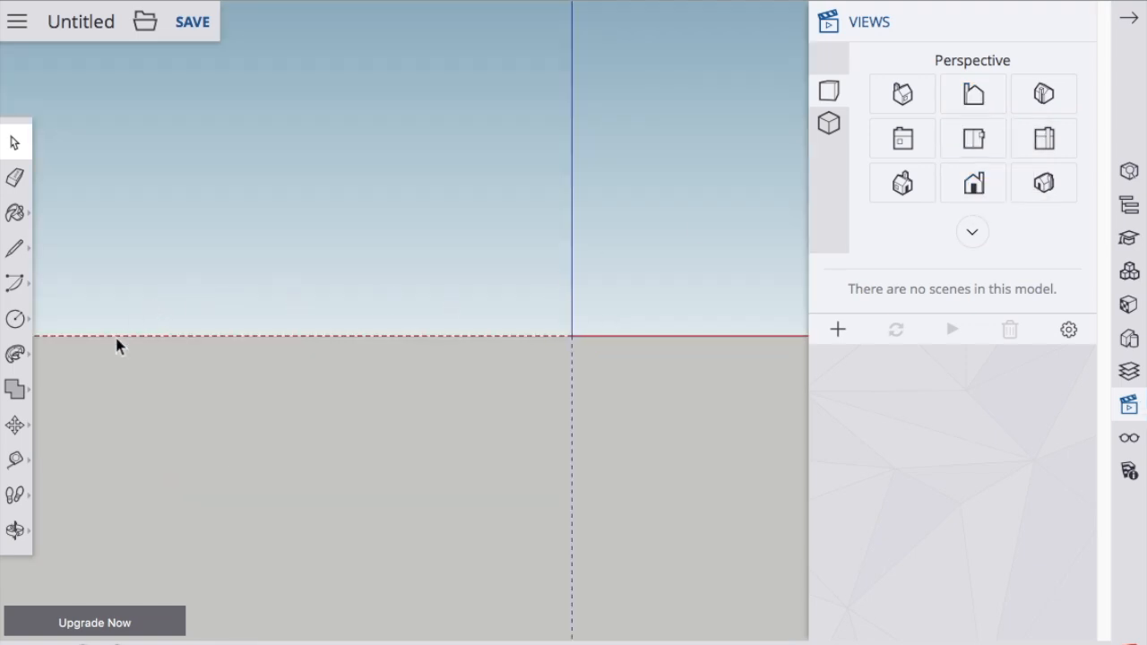
Step: Draw two concentric circles at the origin from top view, then view them in perspective
{"action": "left_click", "coordinate": [971, 138]}
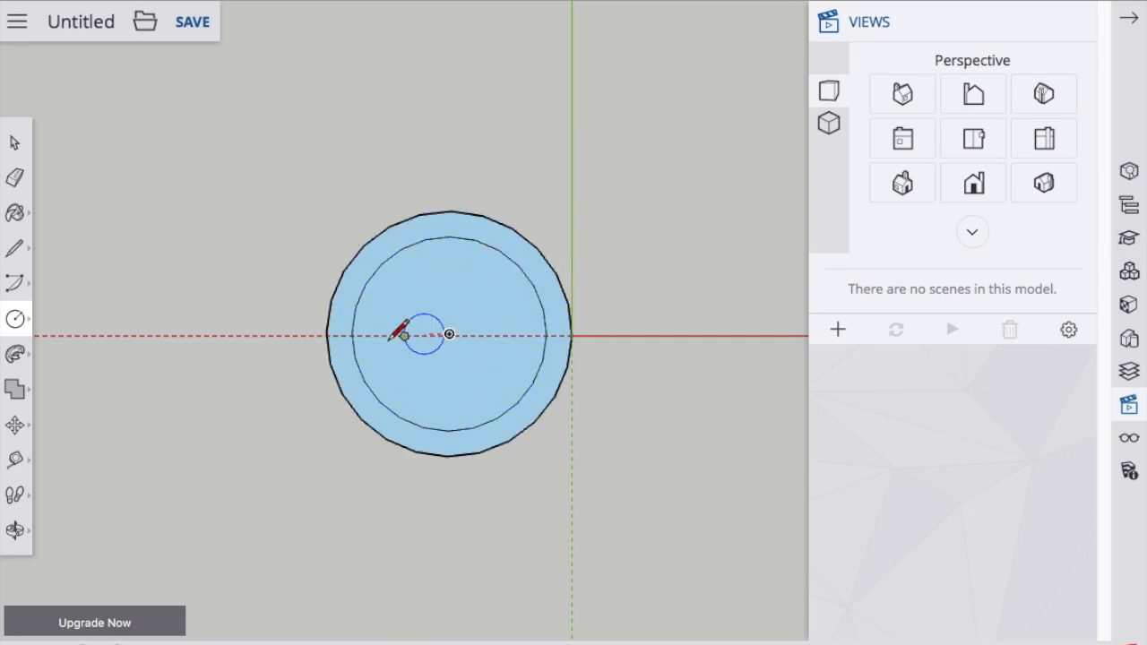
{"action": "left_click", "coordinate": [901, 183]}
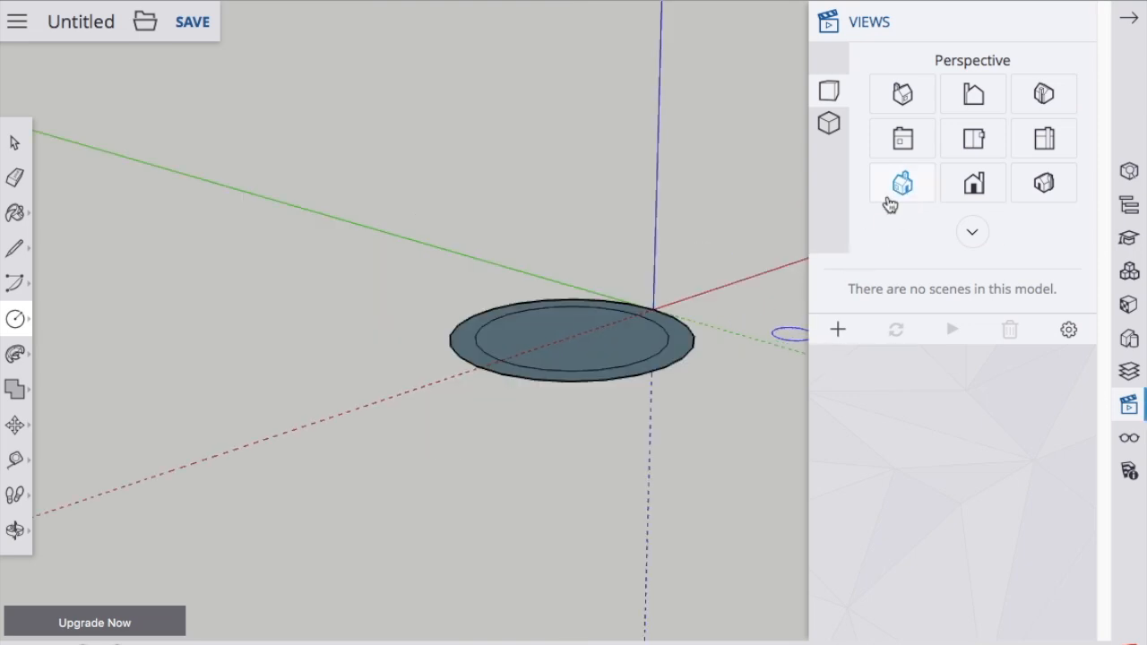
{"action": "mouse_move", "coordinate": [16, 362]}
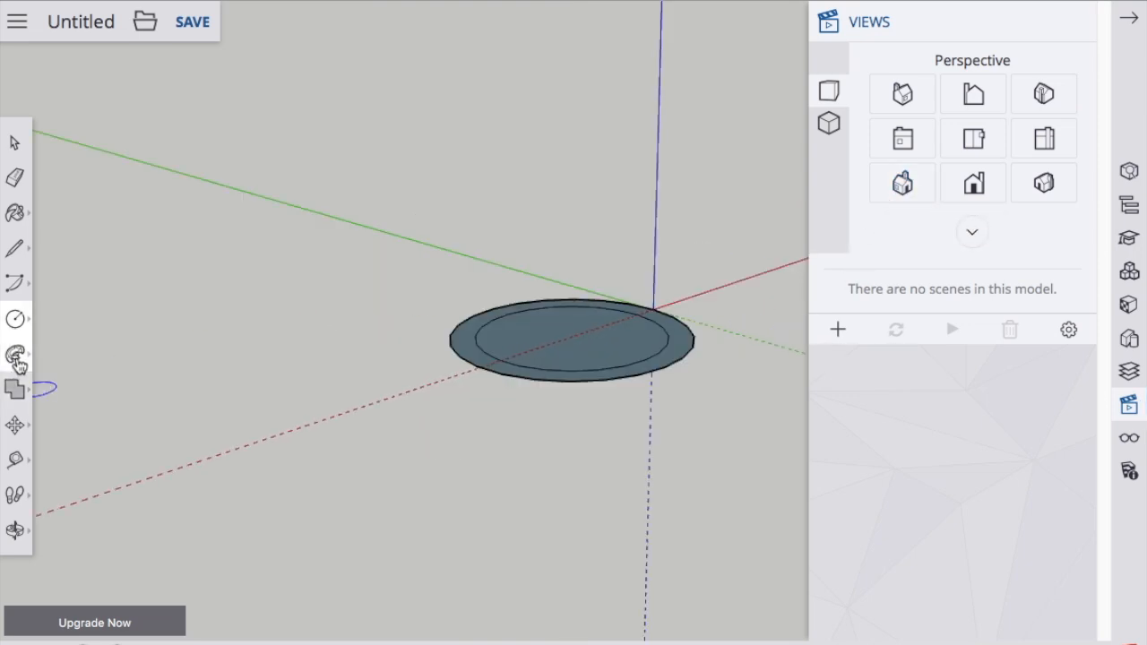
Step: Pull the ring face up into a hollow cylinder and orbit to inspect it
{"action": "left_click", "coordinate": [15, 355]}
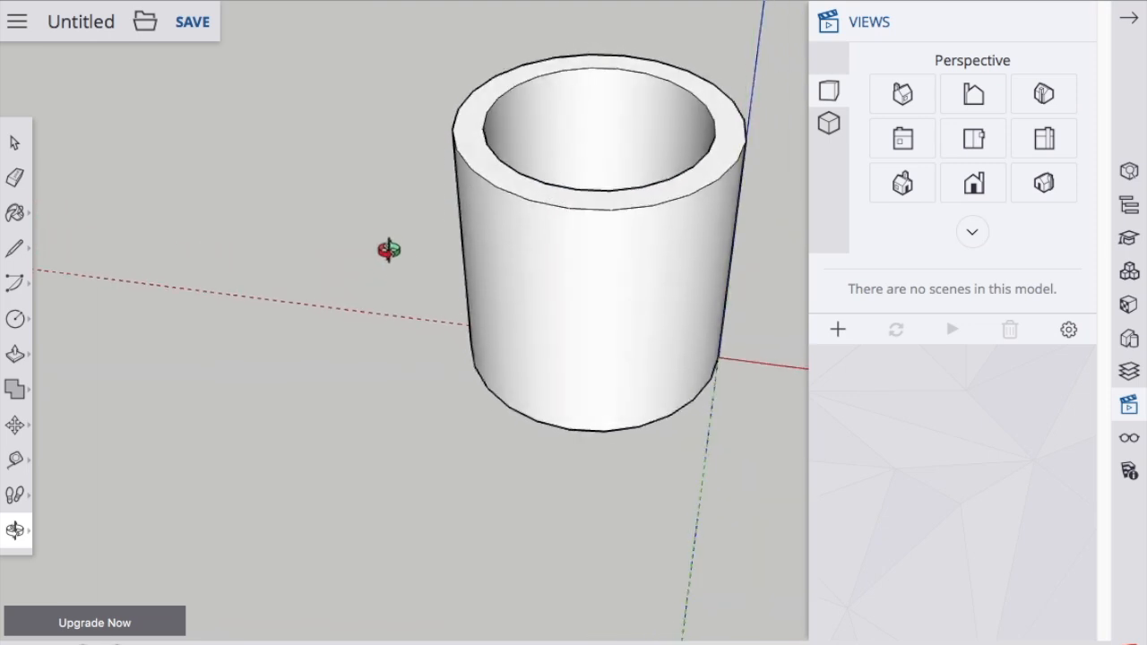
{"action": "left_click_drag", "start_coordinate": [391, 250], "coordinate": [753, 233]}
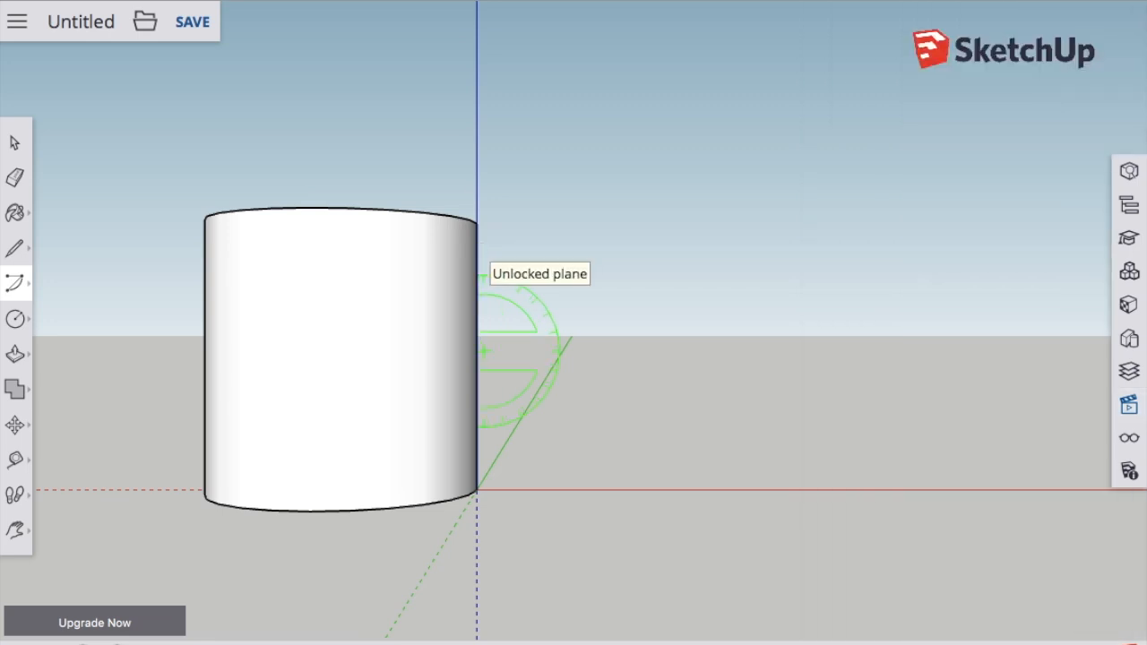
{"action": "mouse_move", "coordinate": [476, 272]}
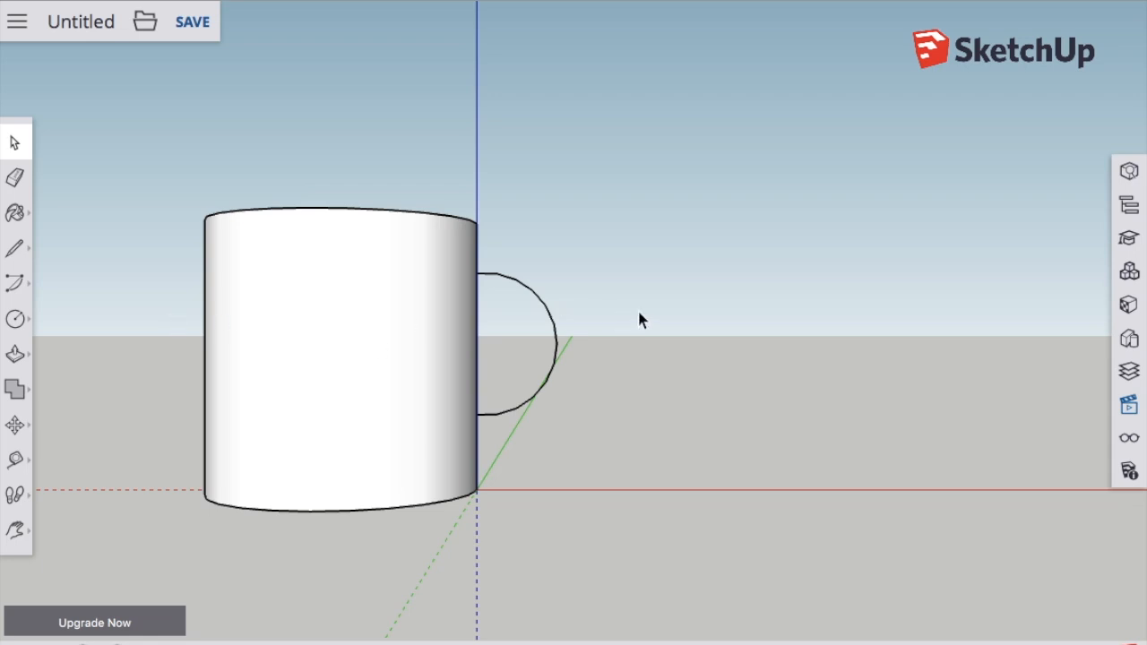
{"action": "mouse_move", "coordinate": [1130, 369]}
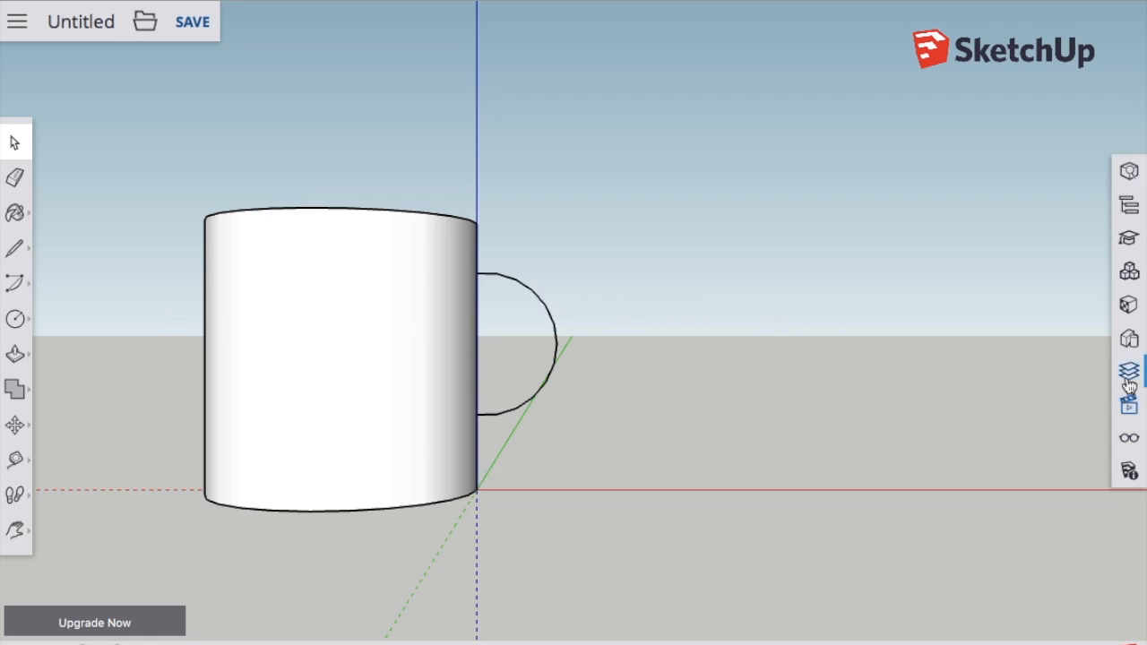
Step: Draw a small cross-section circle at the top of the handle path, then return to Select
{"action": "left_click", "coordinate": [1129, 405]}
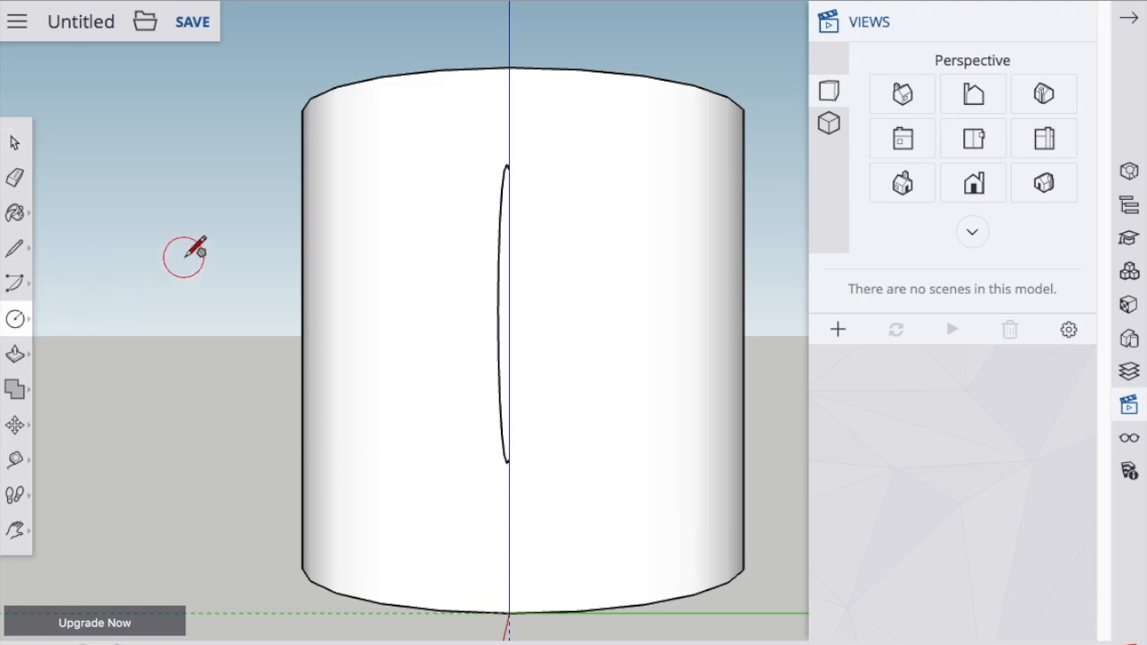
{"action": "mouse_move", "coordinate": [512, 52]}
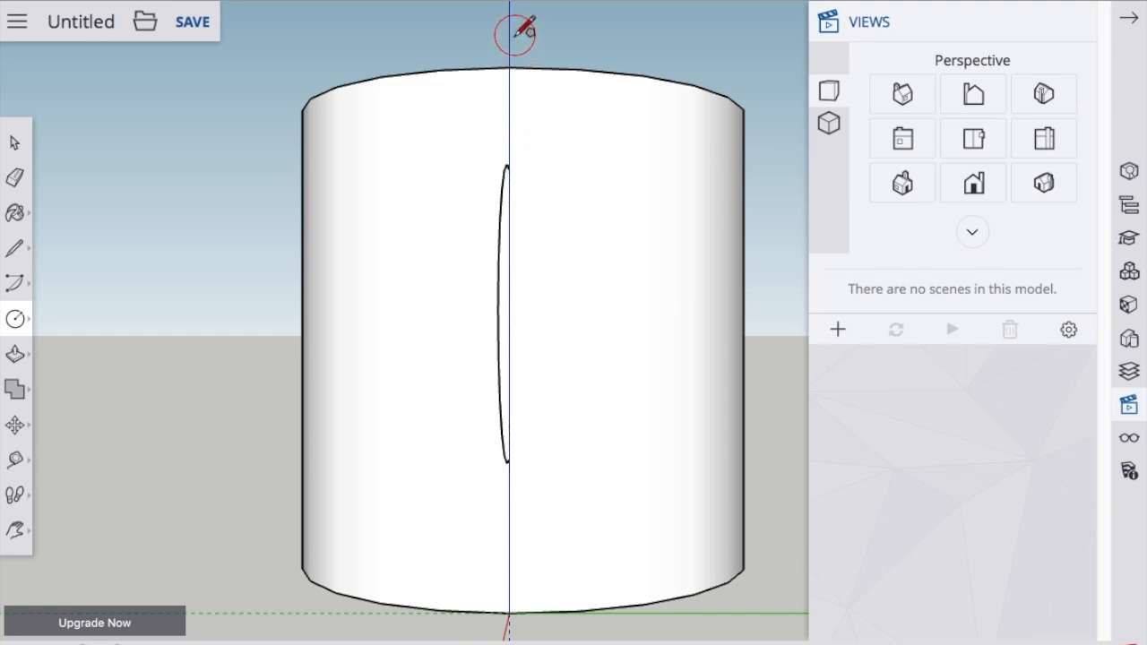
{"action": "mouse_move", "coordinate": [613, 61]}
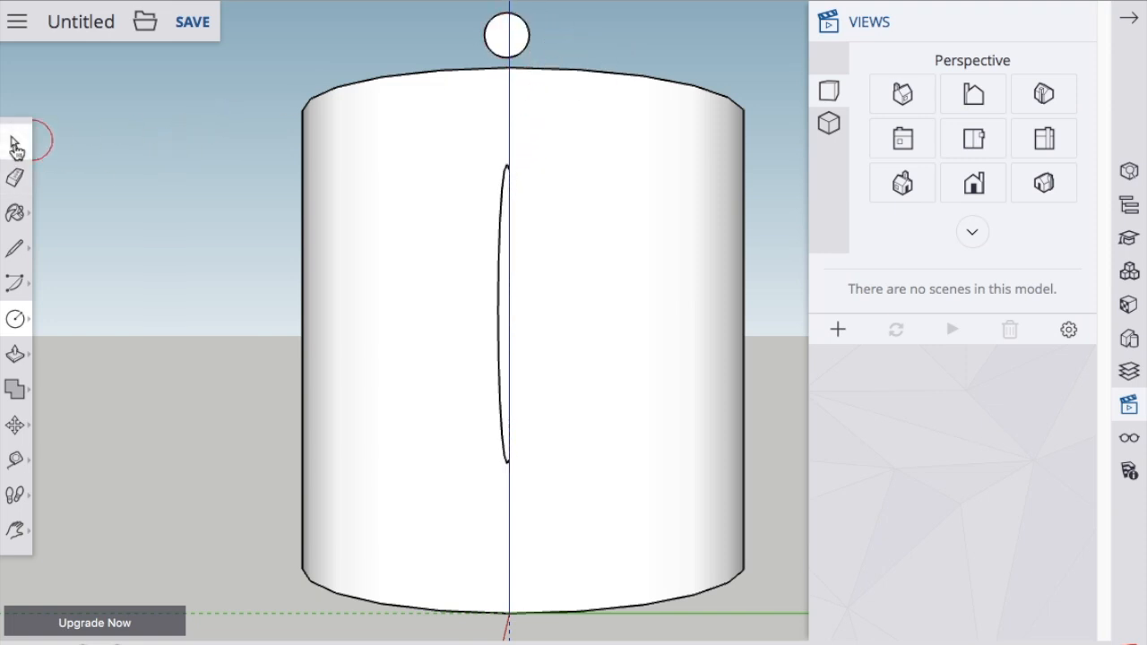
{"action": "left_click", "coordinate": [901, 183]}
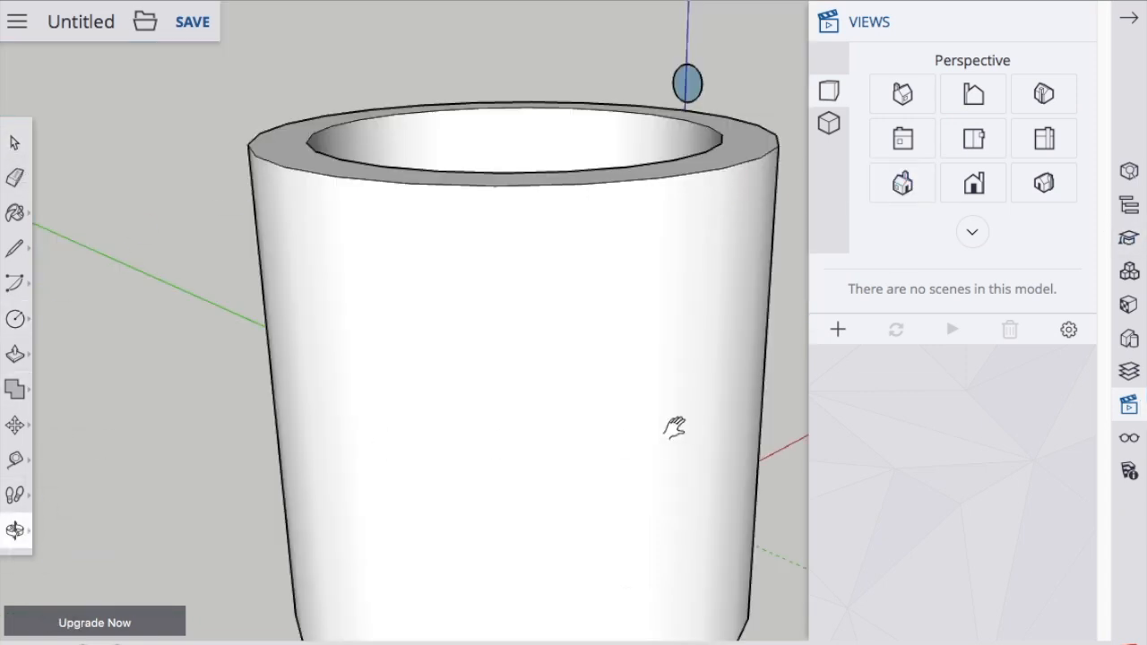
Step: Orbit to see the handle curve and move the circle onto its top end
{"action": "left_click_drag", "start_coordinate": [673, 426], "coordinate": [459, 370]}
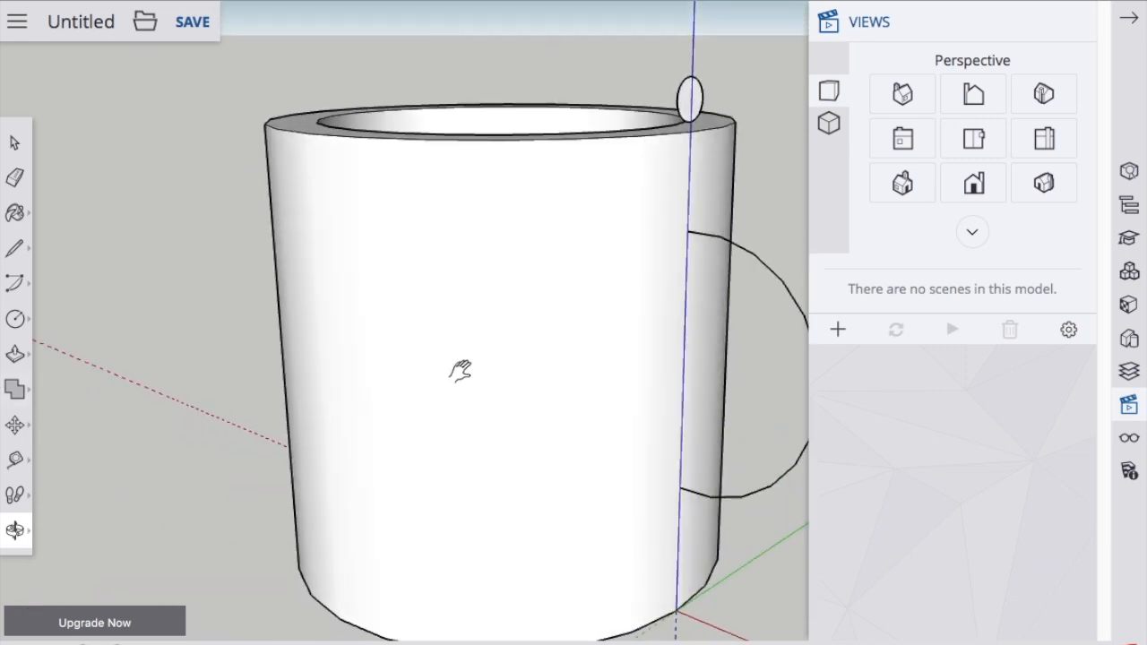
{"action": "left_click_drag", "start_coordinate": [458, 370], "coordinate": [215, 339]}
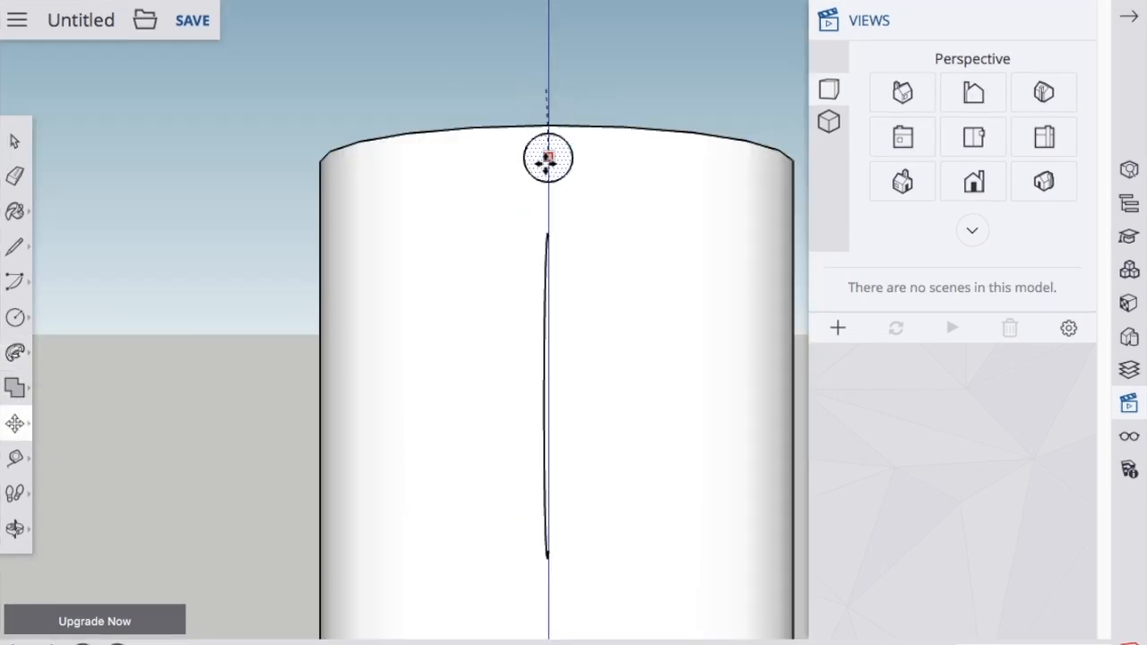
{"action": "mouse_move", "coordinate": [547, 235]}
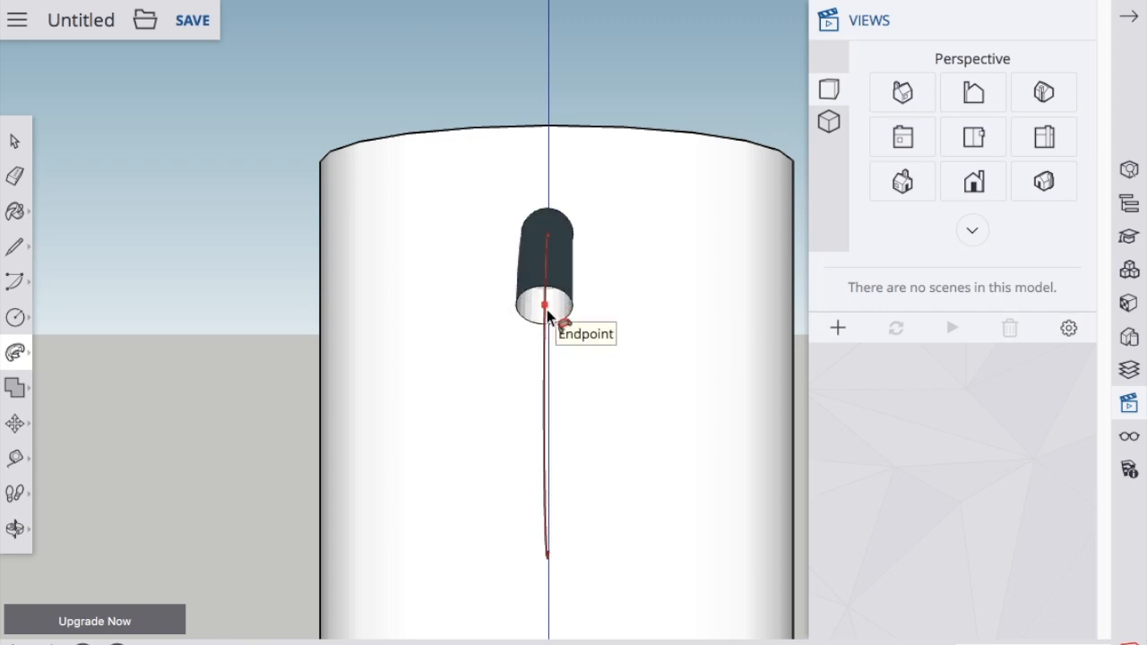
{"action": "mouse_move", "coordinate": [72, 566]}
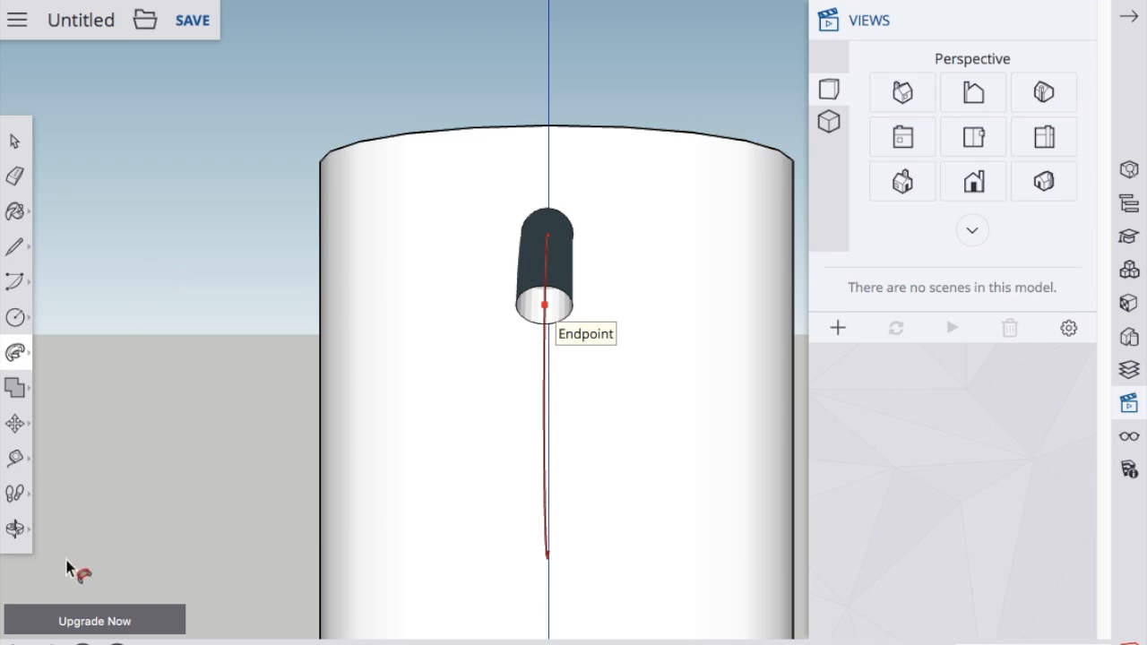
{"action": "mouse_move", "coordinate": [58, 578]}
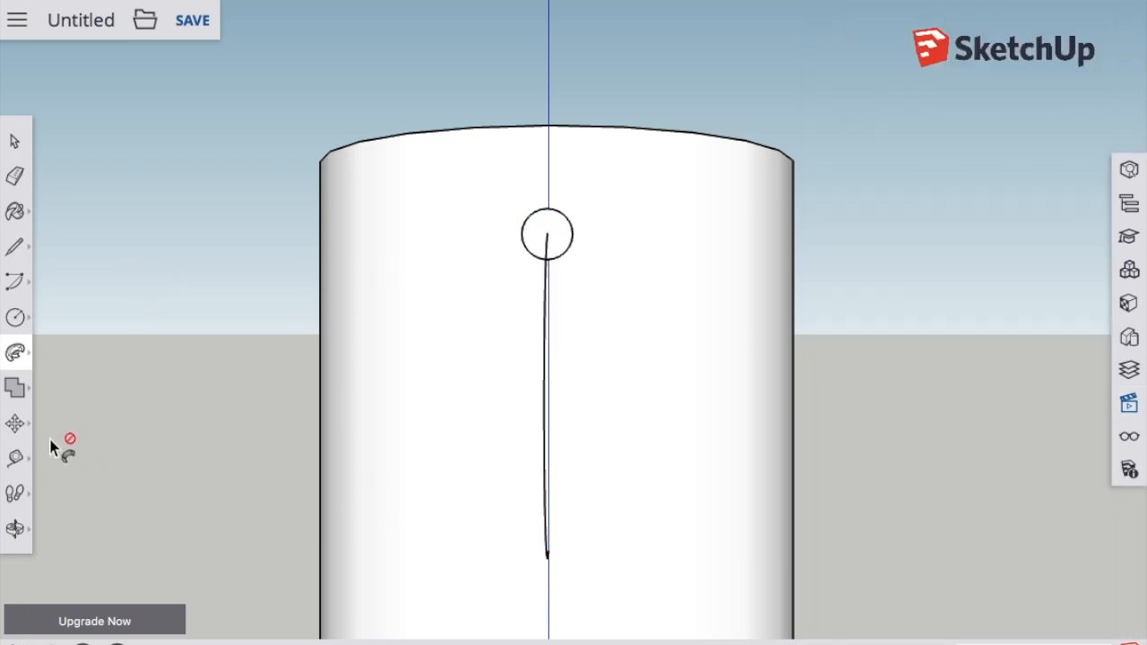
Step: Sweep the circle along the arc with Follow Me to form the solid handle, then inspect it
{"action": "left_click", "coordinate": [14, 527]}
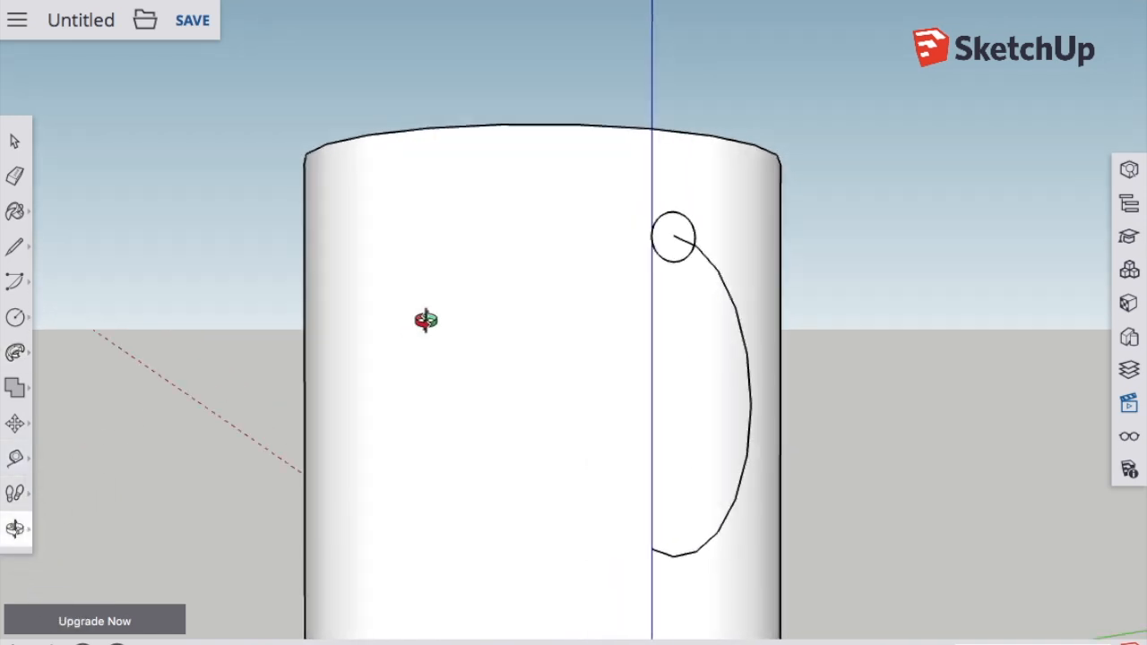
{"action": "left_click_drag", "start_coordinate": [426, 319], "coordinate": [660, 312]}
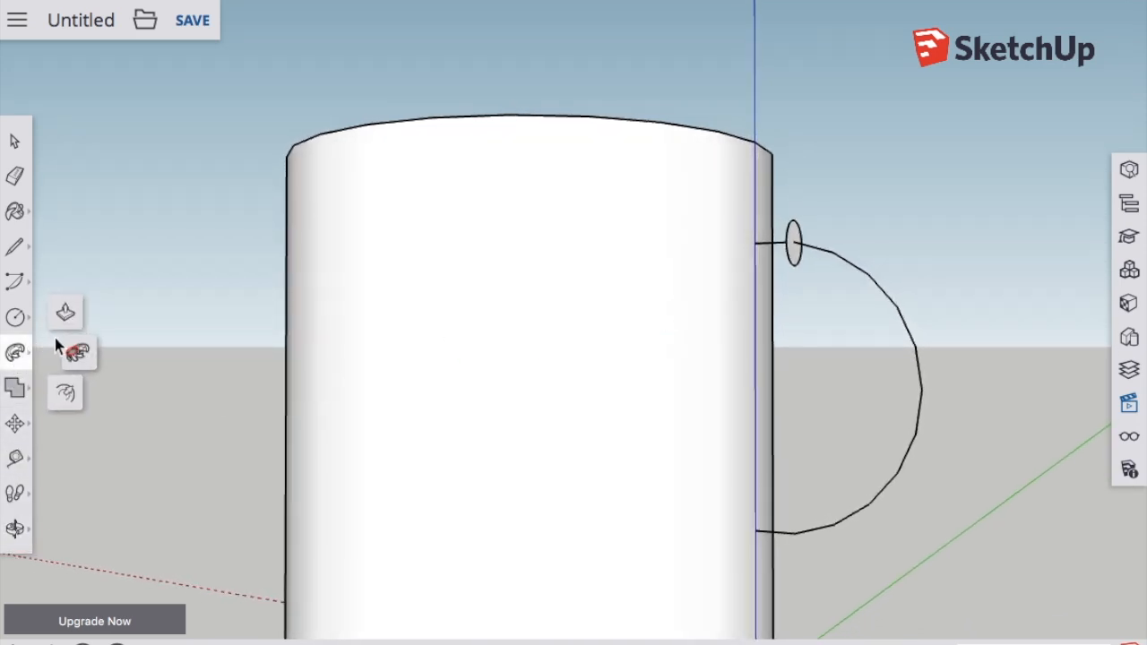
{"action": "mouse_move", "coordinate": [75, 351]}
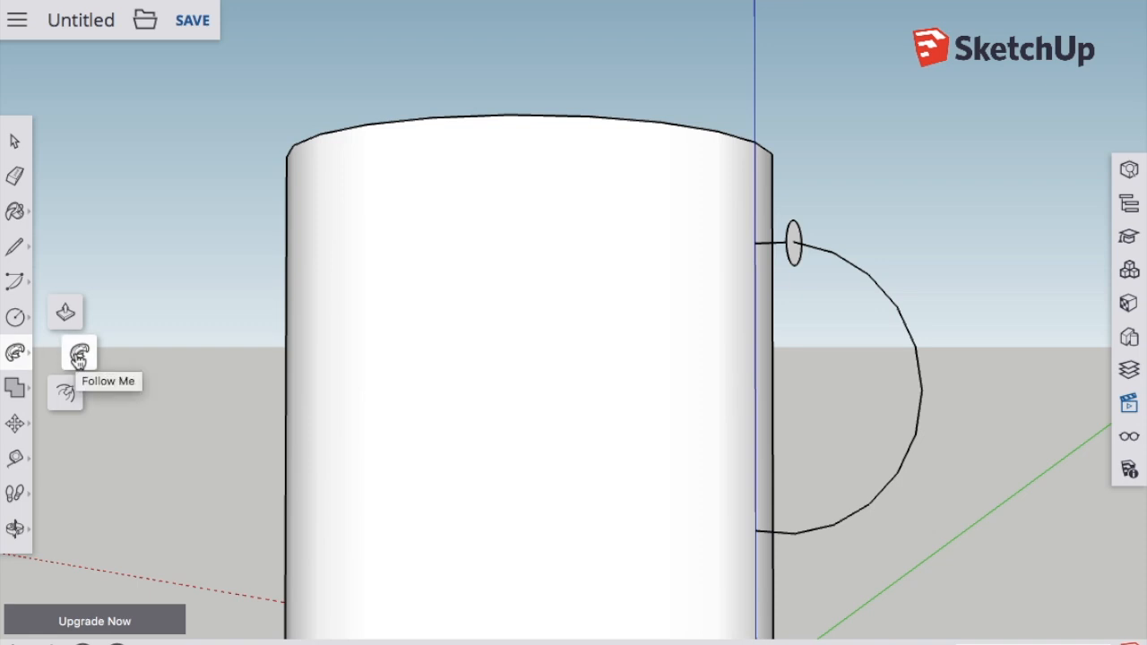
{"action": "left_click", "coordinate": [79, 351]}
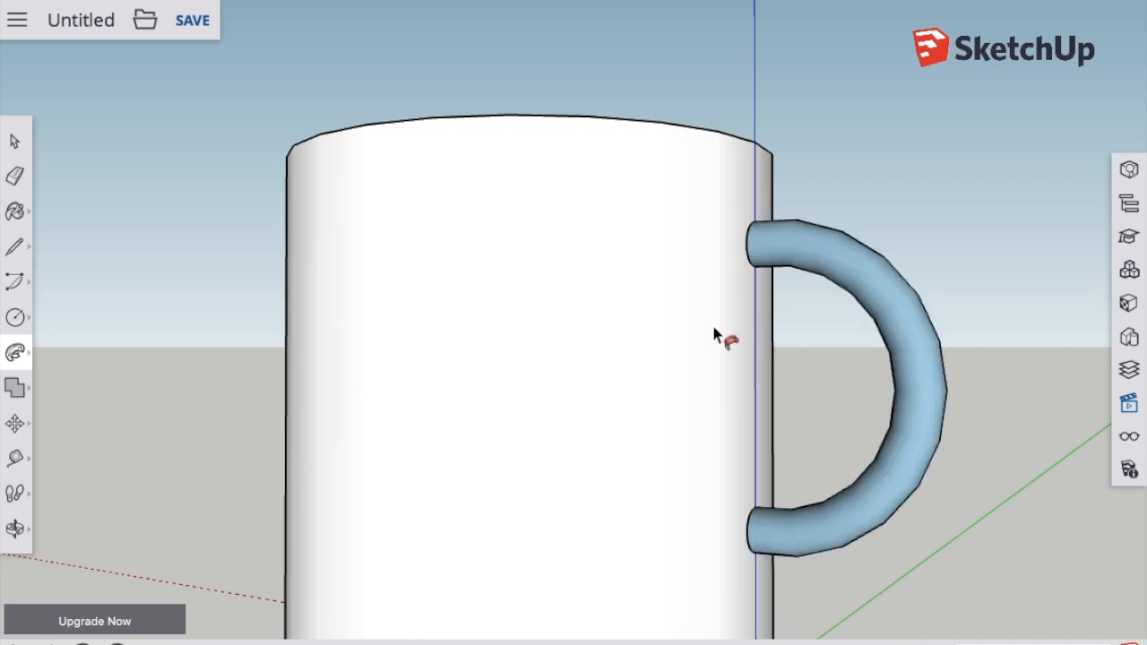
{"action": "scroll", "scroll_direction": "down", "scroll_amount": 3}
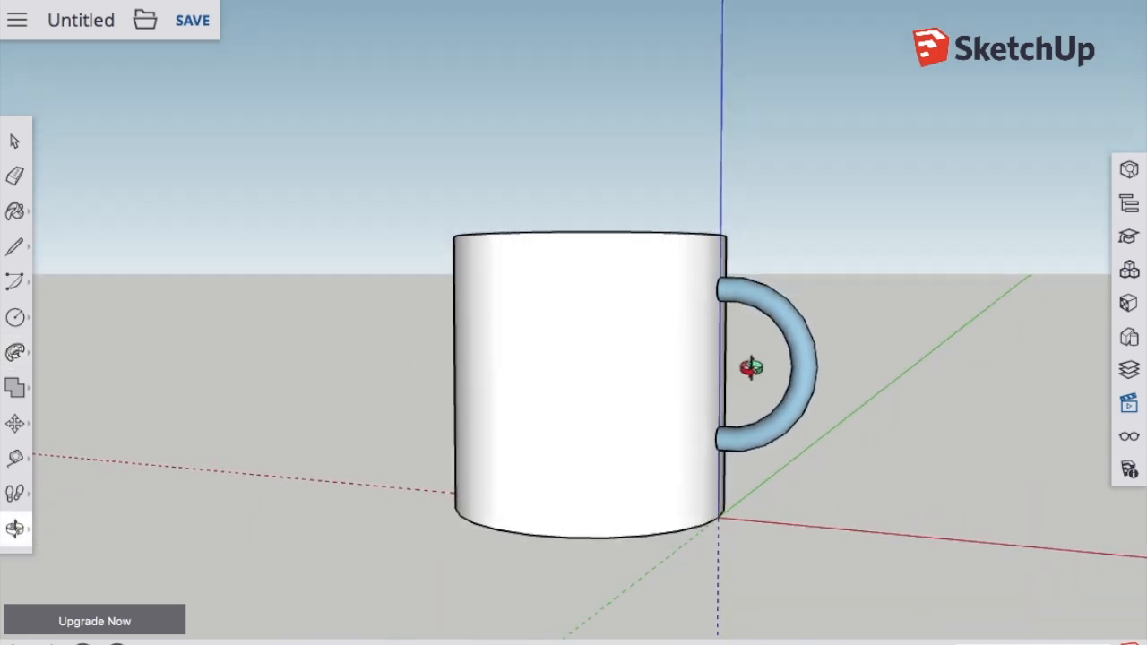
{"action": "left_click_drag", "start_coordinate": [752, 368], "coordinate": [929, 493]}
{"action": "type", "text": "Co"}
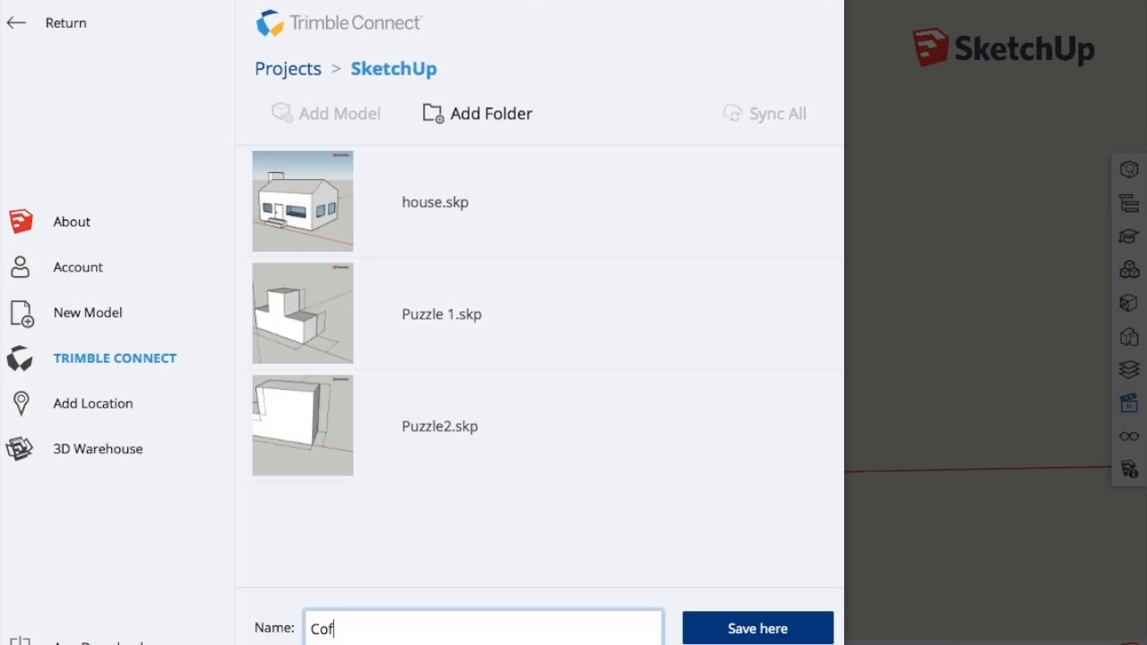
Step: Name the file CoffeeCup in the save dialog
{"action": "type", "text": "feeCup"}
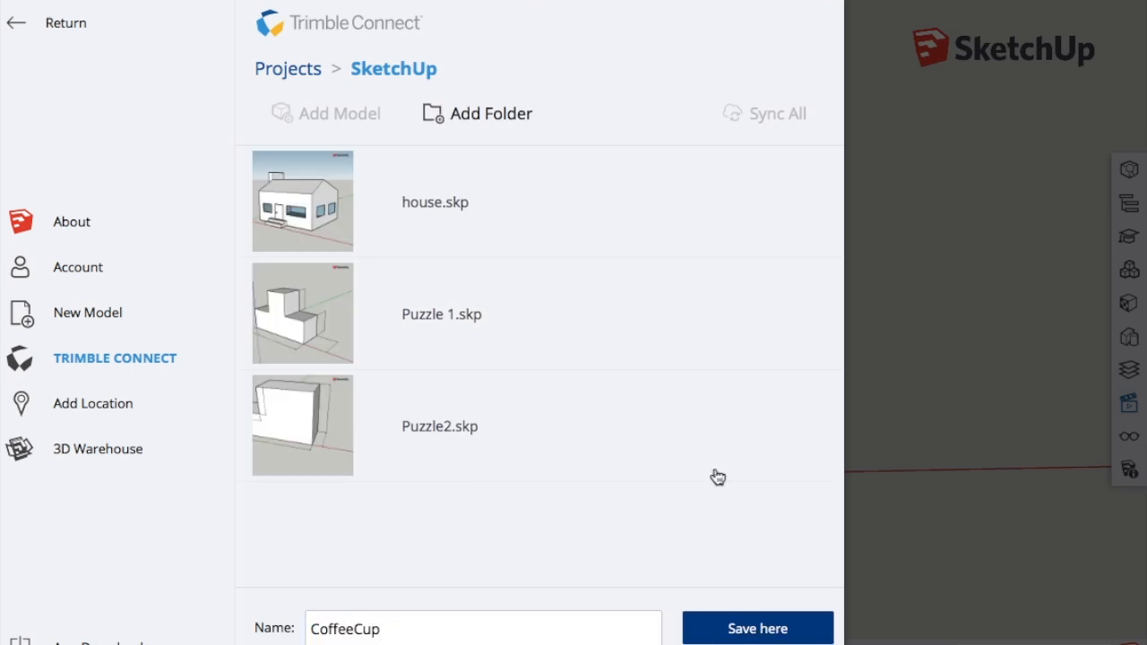
{"action": "mouse_move", "coordinate": [716, 348]}
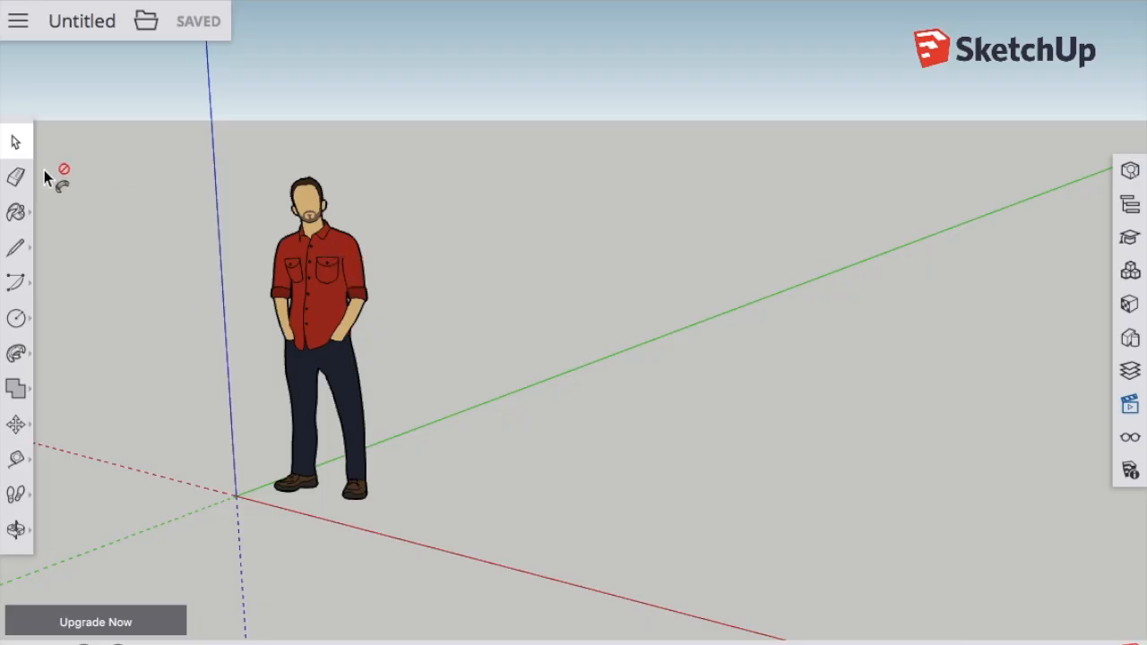
Step: Select the default human figure and delete it
{"action": "left_click", "coordinate": [308, 277]}
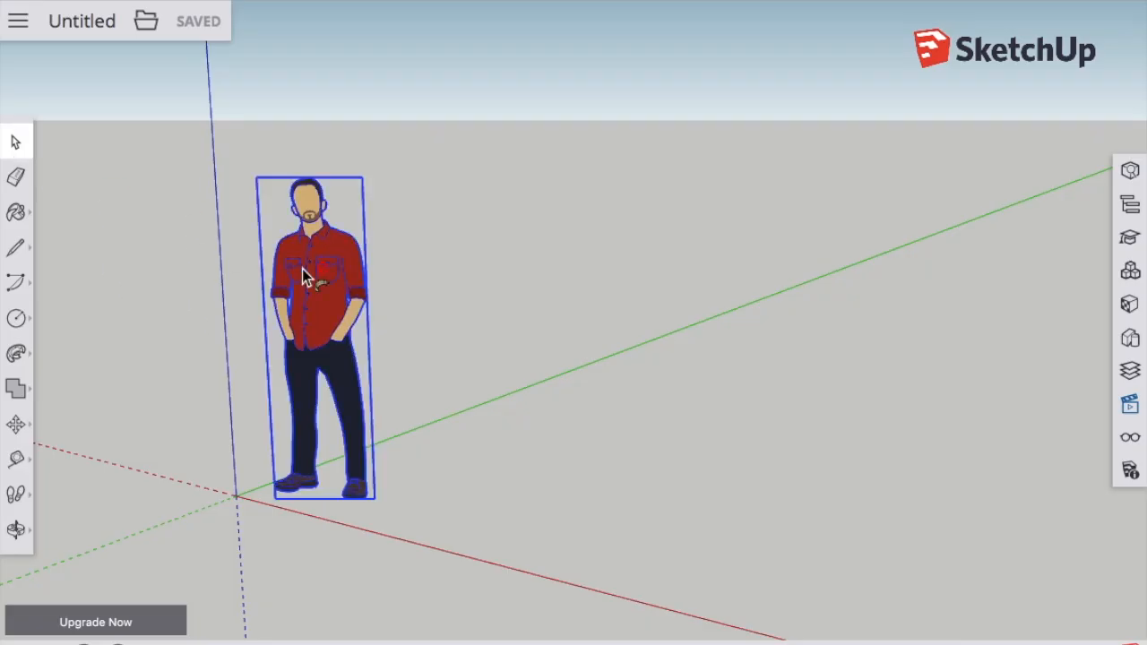
{"action": "key", "text": "Delete"}
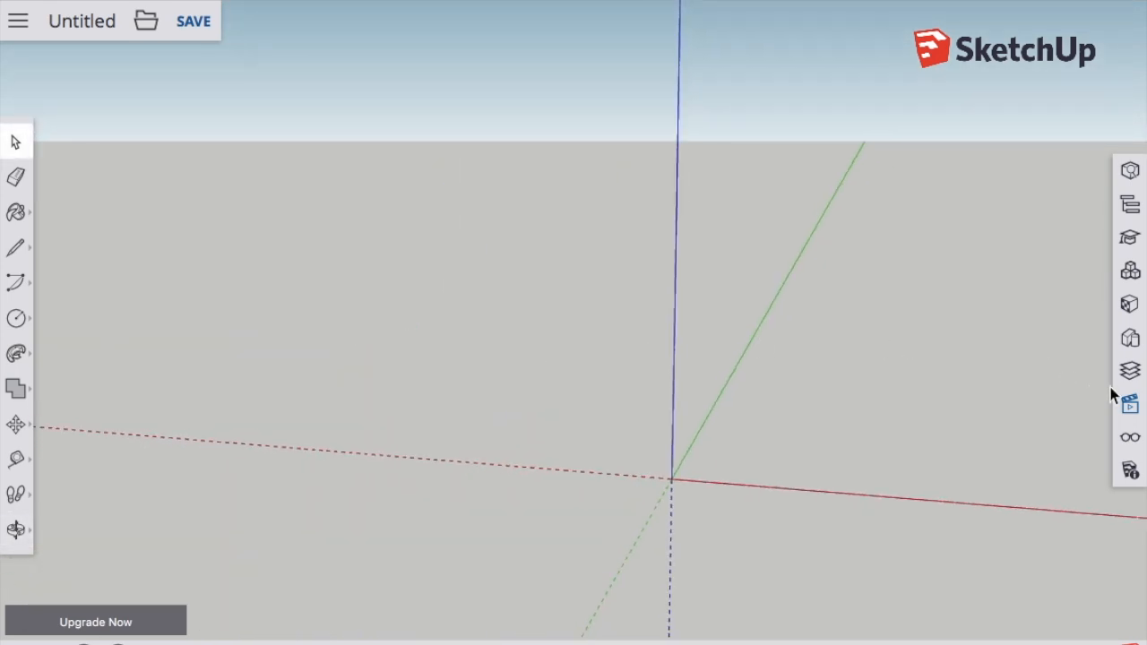
Step: Switch to Front view and draw a half-circle arc from the blue axis as the handle path
{"action": "left_click", "coordinate": [1129, 403]}
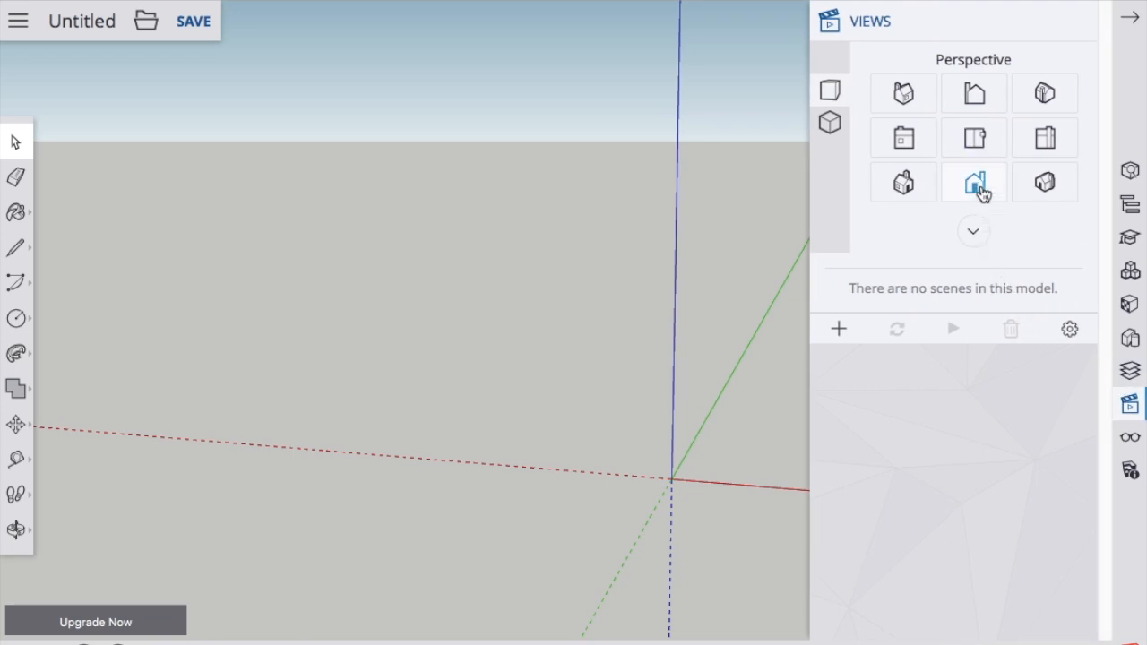
{"action": "left_click", "coordinate": [973, 183]}
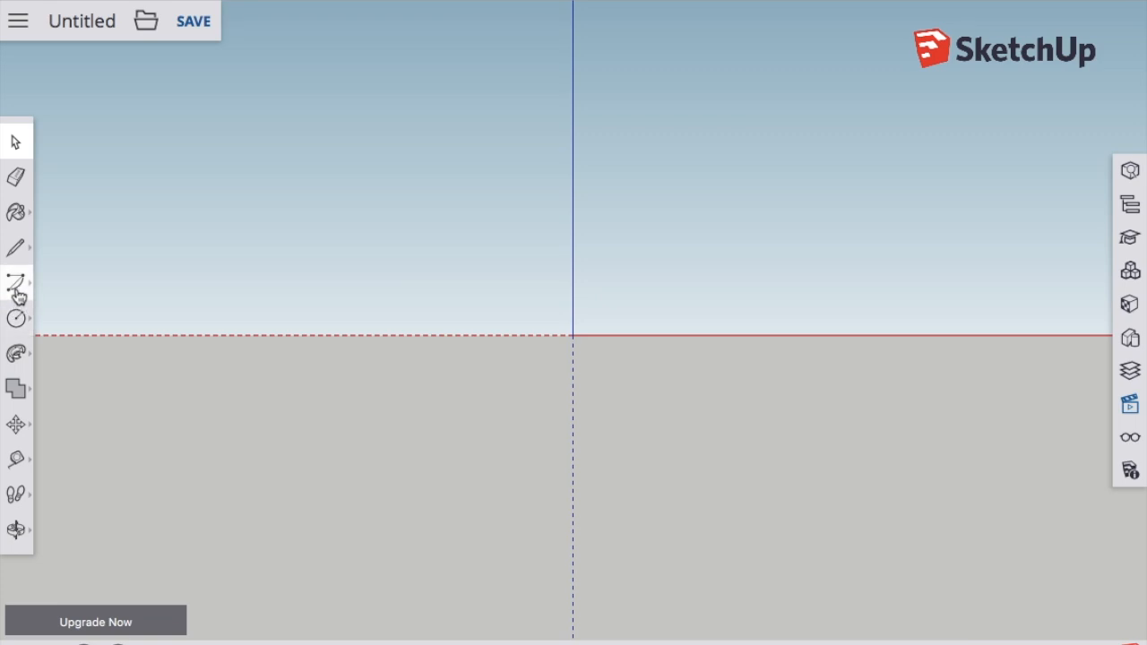
{"action": "left_click", "coordinate": [16, 283]}
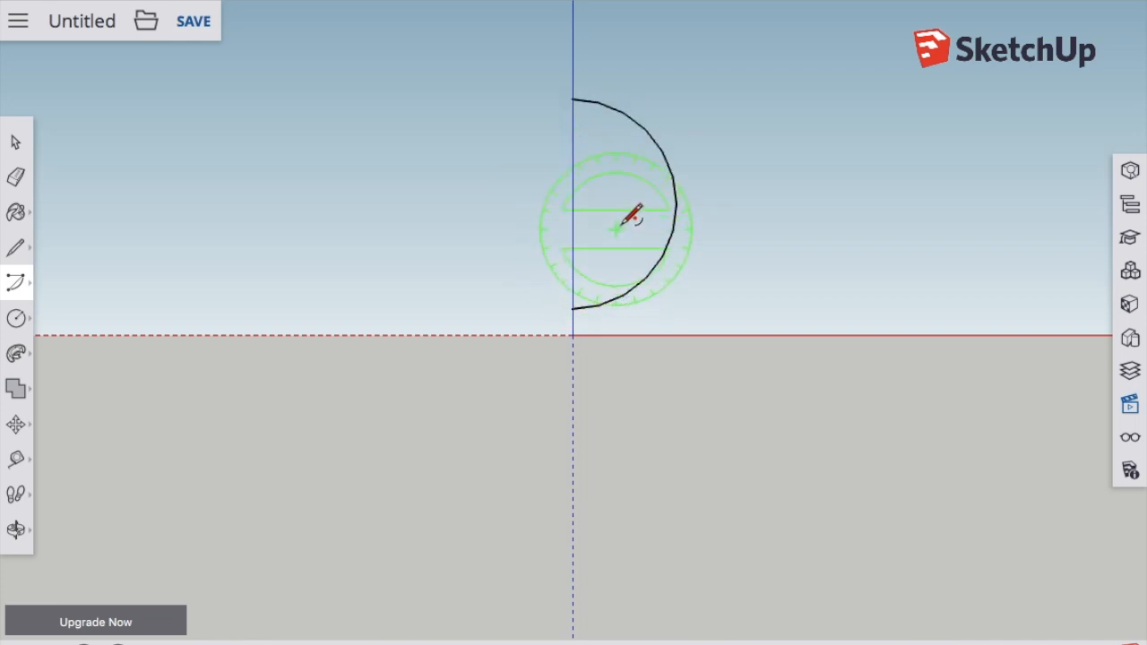
{"action": "mouse_move", "coordinate": [22, 144]}
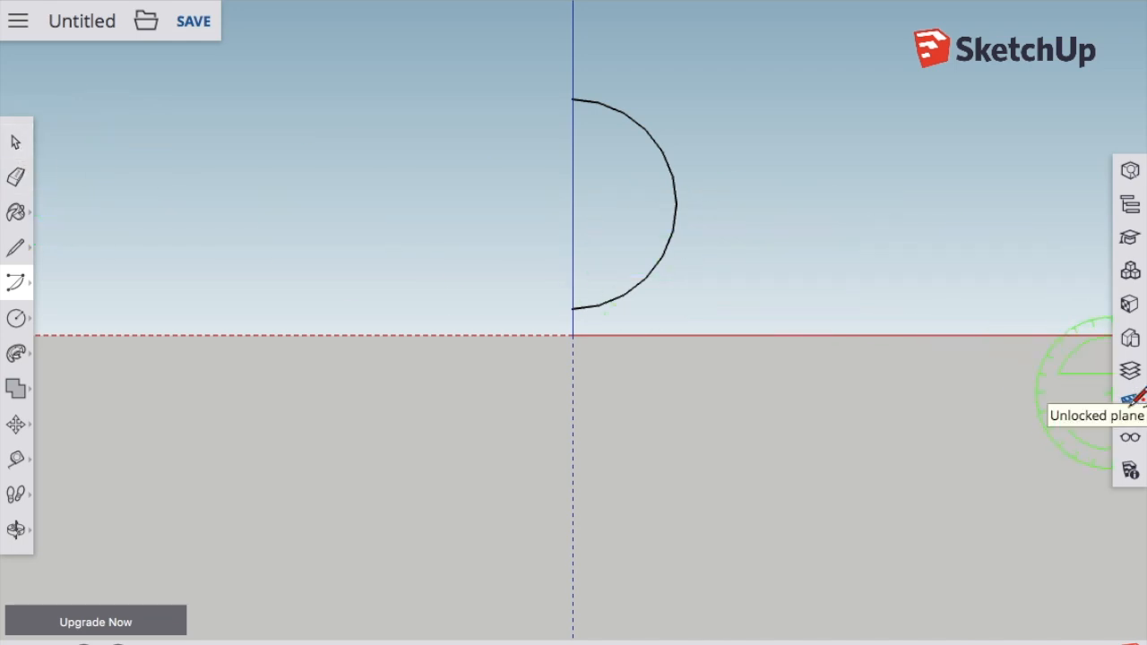
{"action": "mouse_move", "coordinate": [14, 143]}
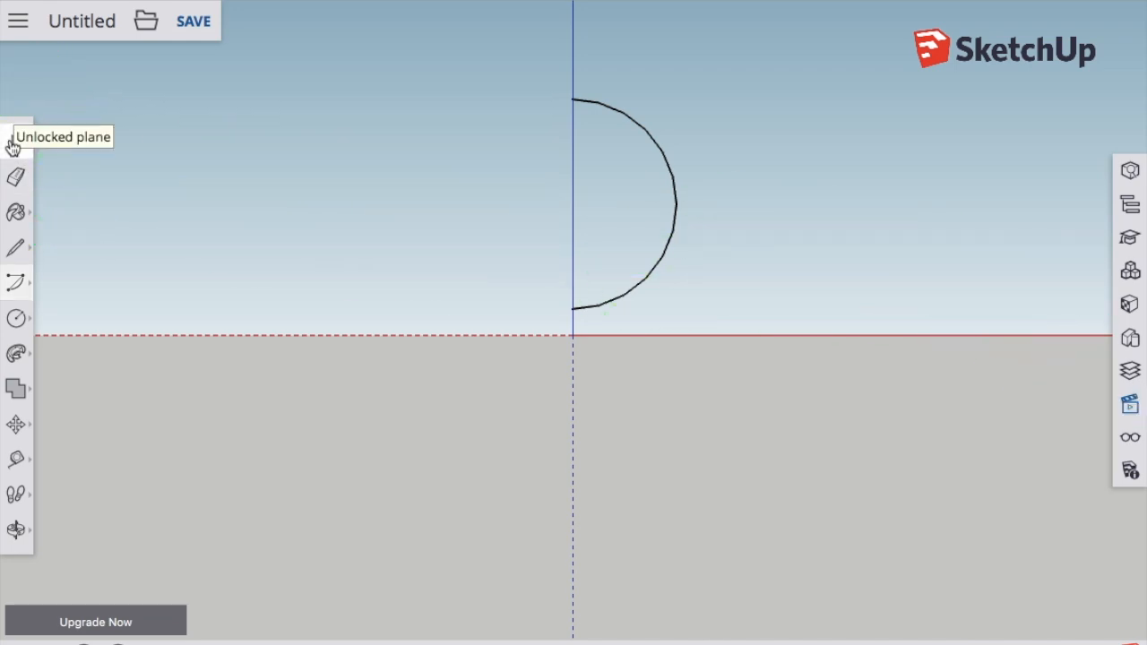
{"action": "mouse_move", "coordinate": [1129, 411]}
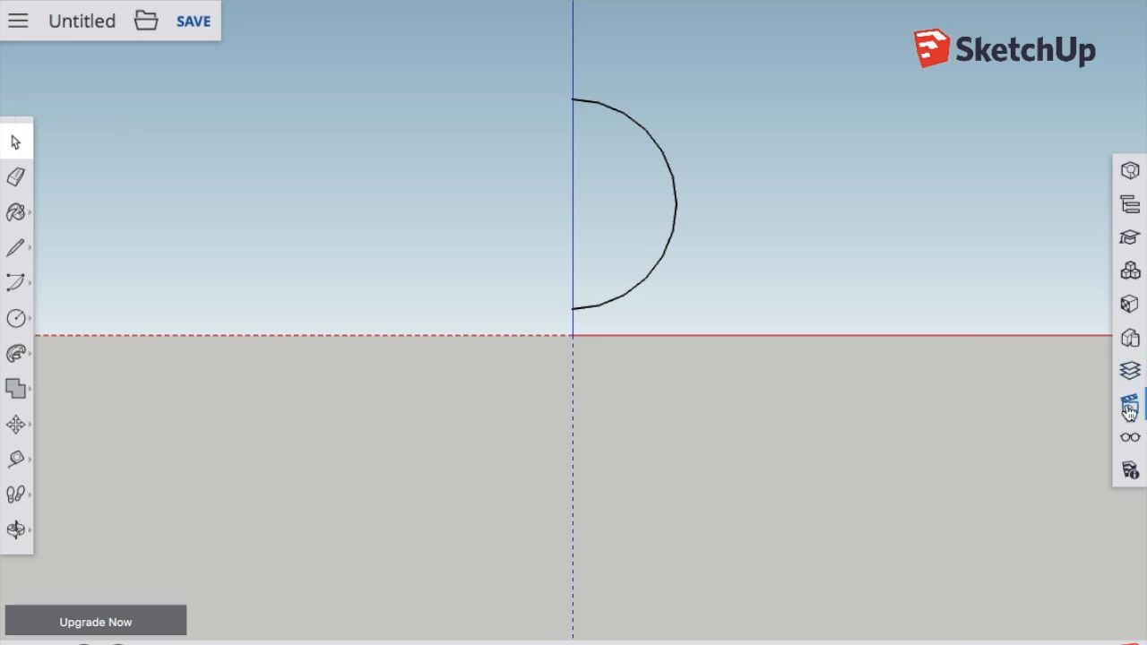
Step: Draw a small circle at the arc's top end from a side view as the handle profile
{"action": "left_click", "coordinate": [1129, 405]}
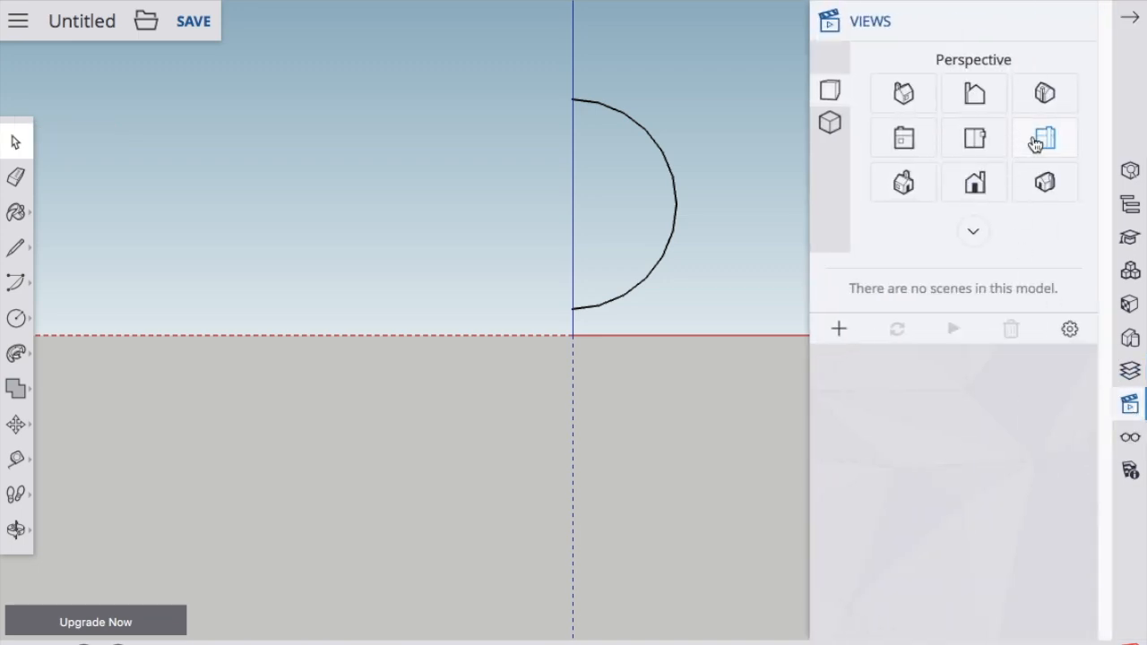
{"action": "left_click", "coordinate": [1043, 136]}
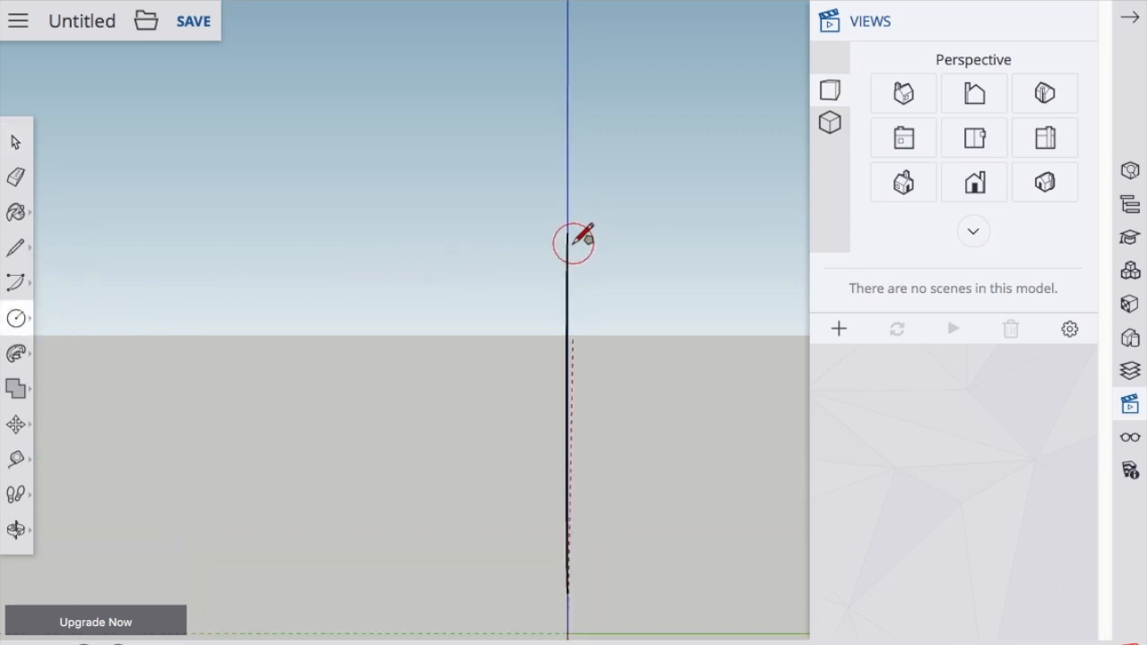
{"action": "mouse_move", "coordinate": [566, 235]}
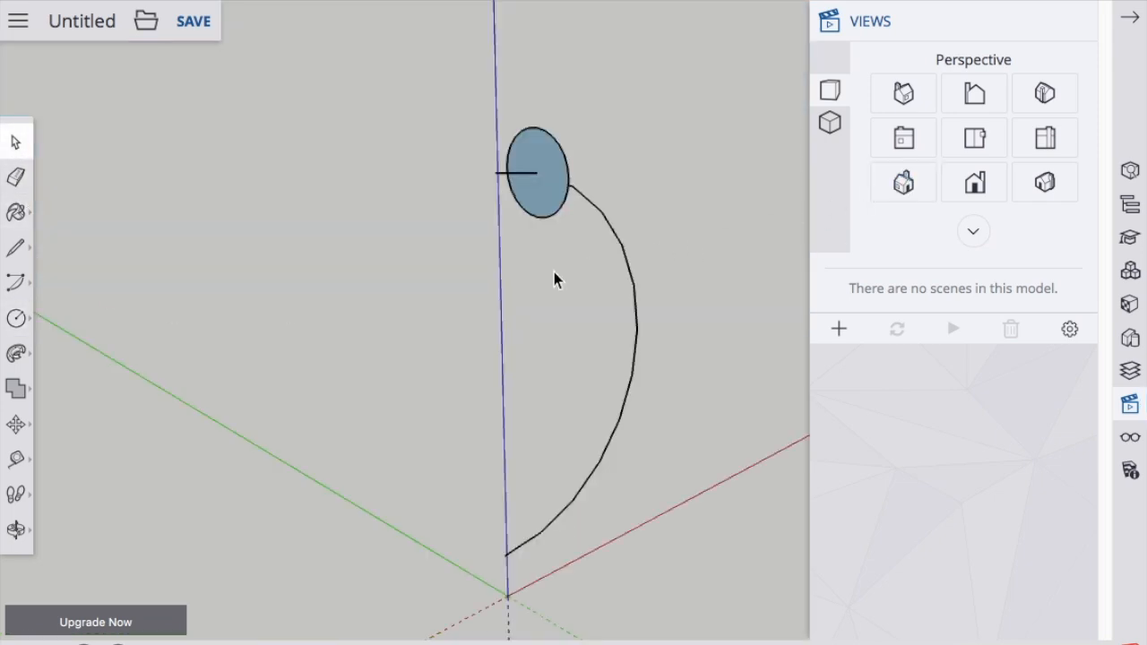
{"action": "left_click_drag", "start_coordinate": [556, 279], "coordinate": [386, 268]}
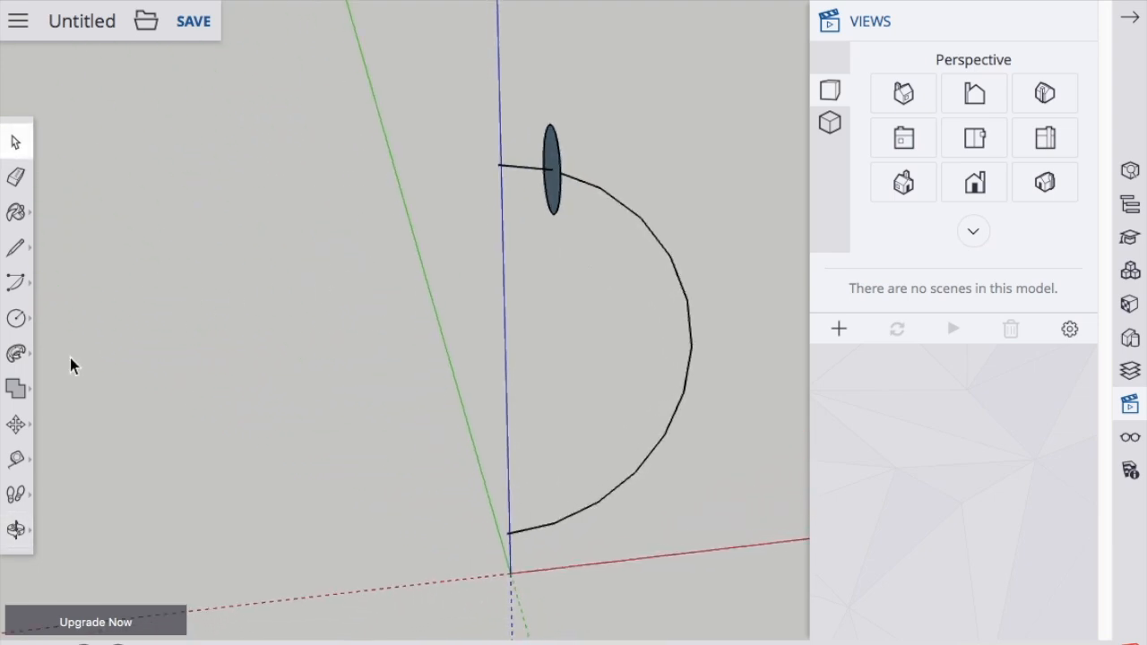
{"action": "mouse_move", "coordinate": [17, 353]}
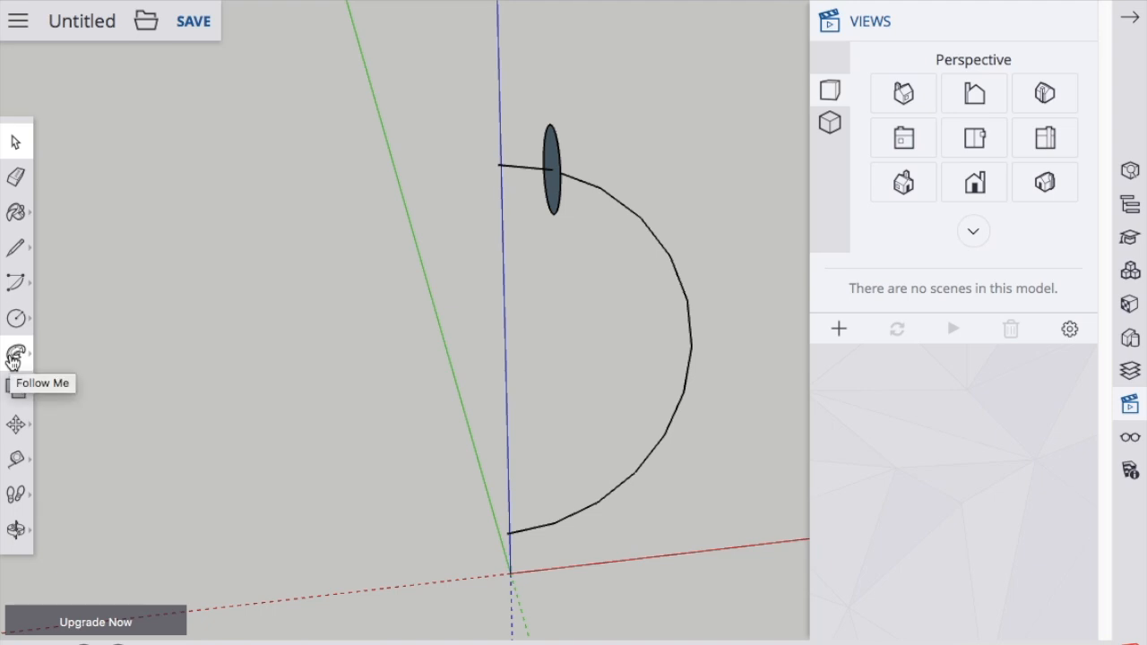
Step: Use Follow Me to sweep the circle along the arc into a solid tube
{"action": "left_click", "coordinate": [15, 351]}
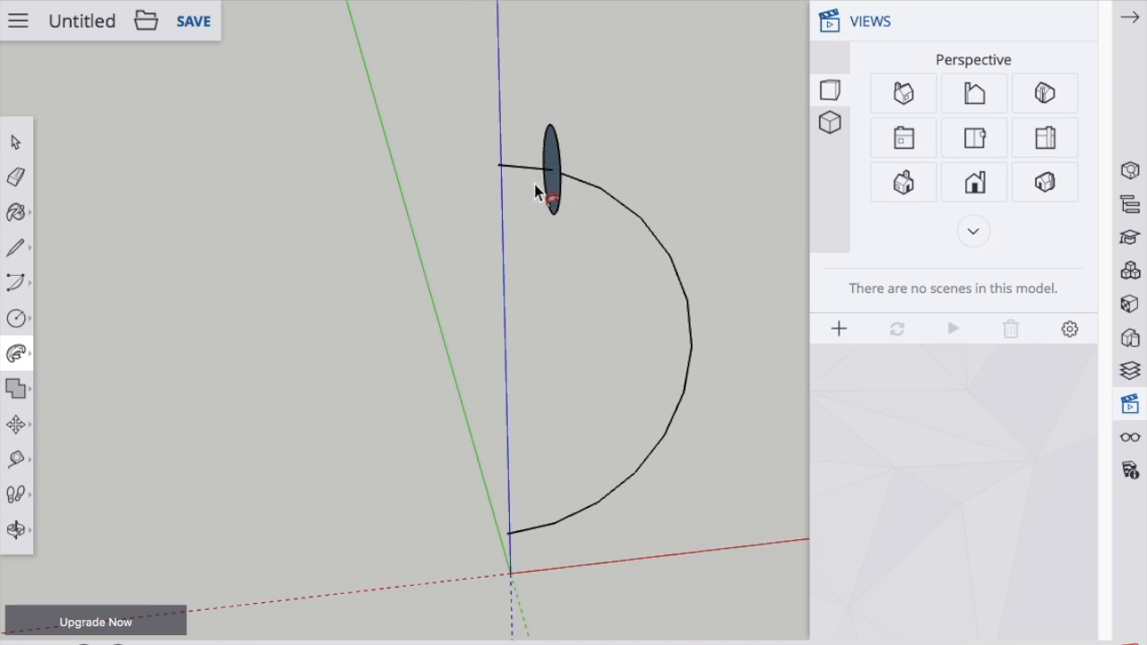
{"action": "left_click_drag", "start_coordinate": [552, 161], "coordinate": [631, 229]}
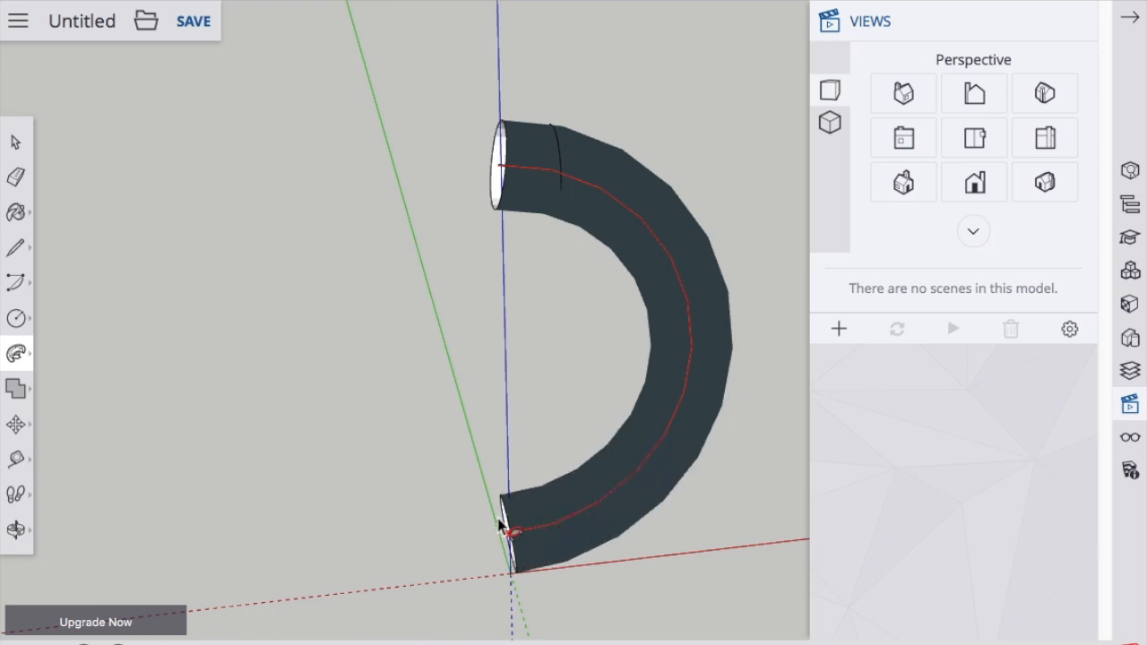
{"action": "mouse_move", "coordinate": [510, 537]}
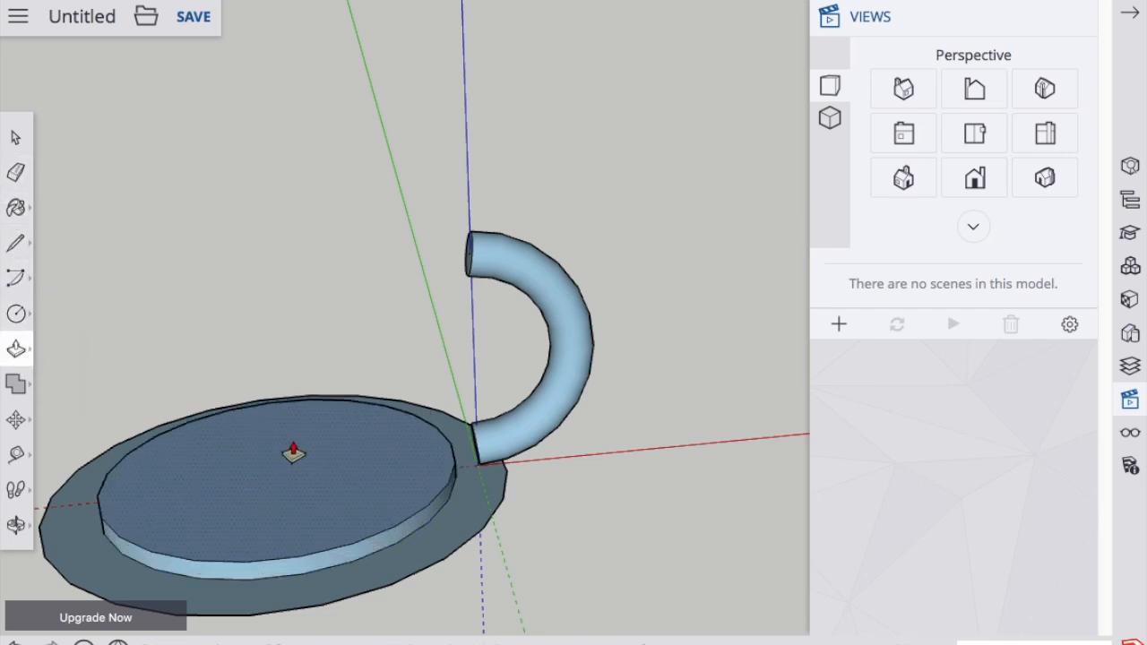
Step: Push/Pull the base's outer ring face upward into a thick ring slab
{"action": "left_click", "coordinate": [294, 452]}
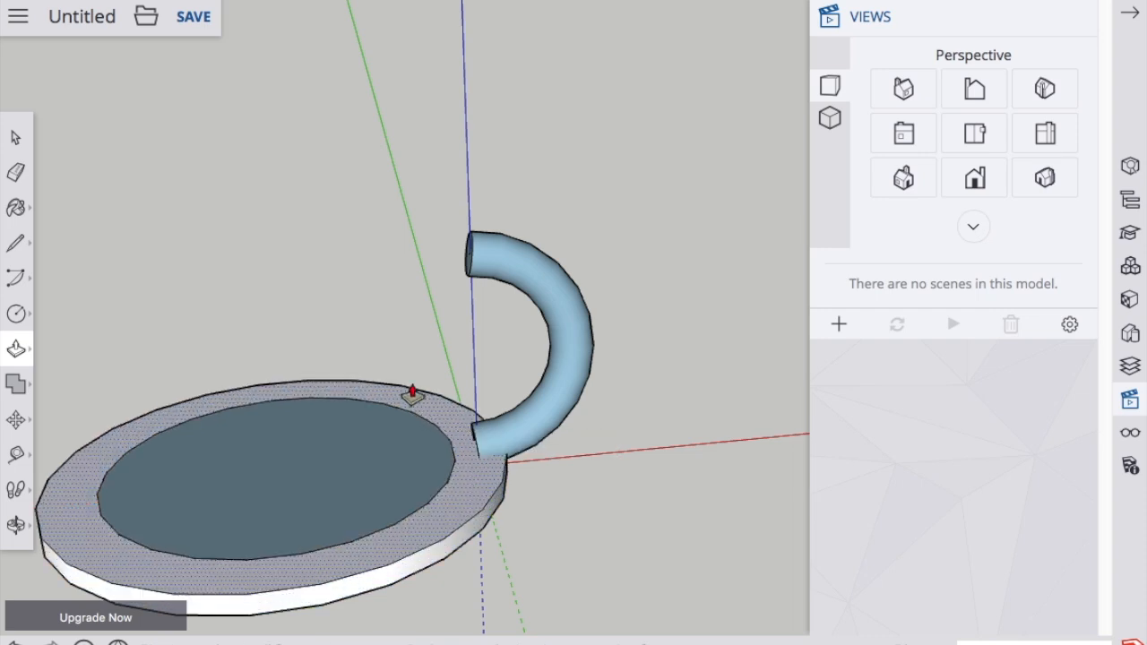